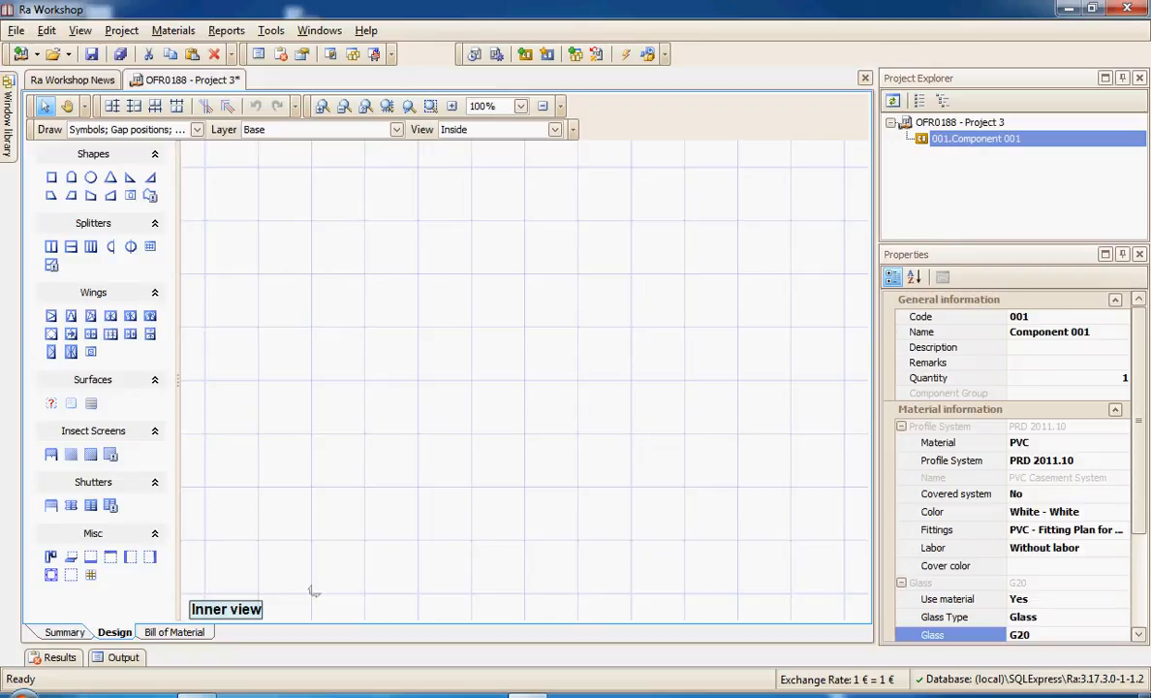
Place a rectangle shape on the canvas to form the 2000 × 2000 three-panel frame A, B, C.
{"action": "left_click", "coordinate": [50, 176]}
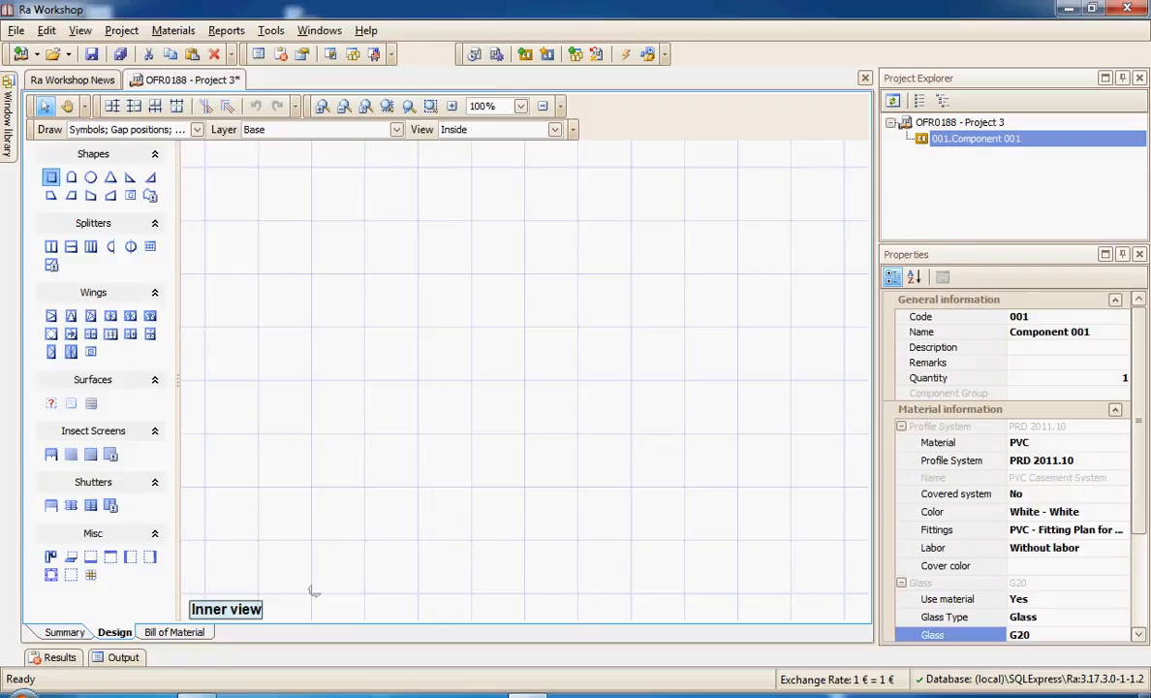
{"action": "left_click", "coordinate": [50, 177]}
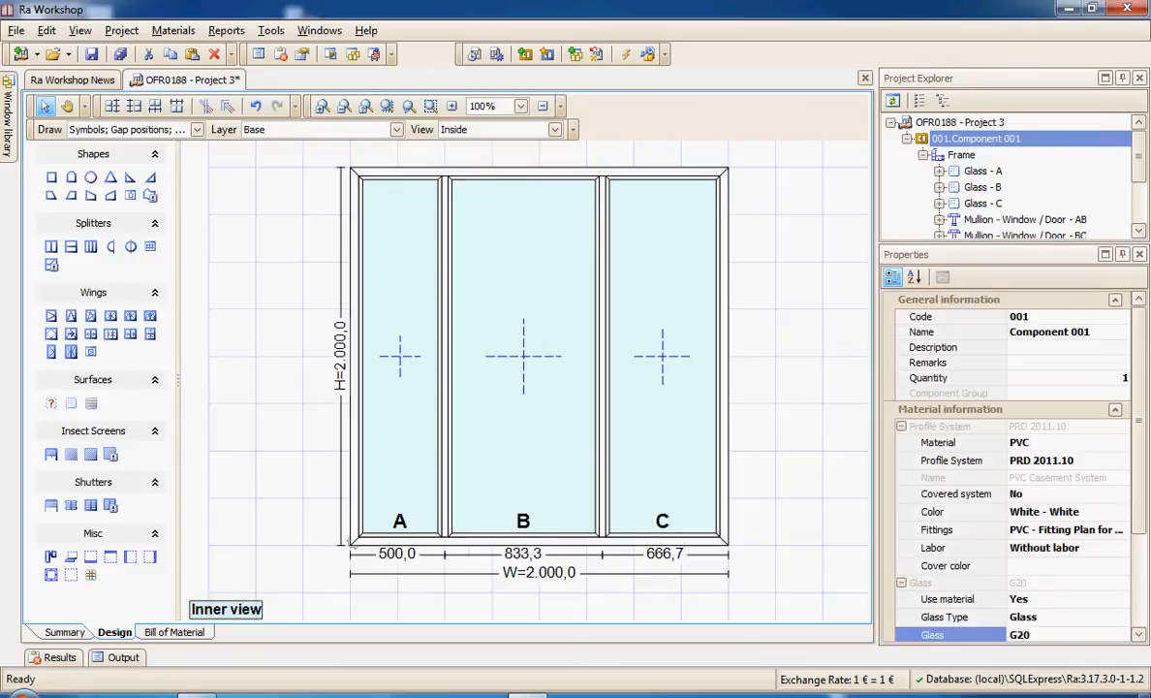
Enter 500,00 as panel C's width so the panels read 500 / 1000 / 500.
{"action": "double_click", "coordinate": [664, 553]}
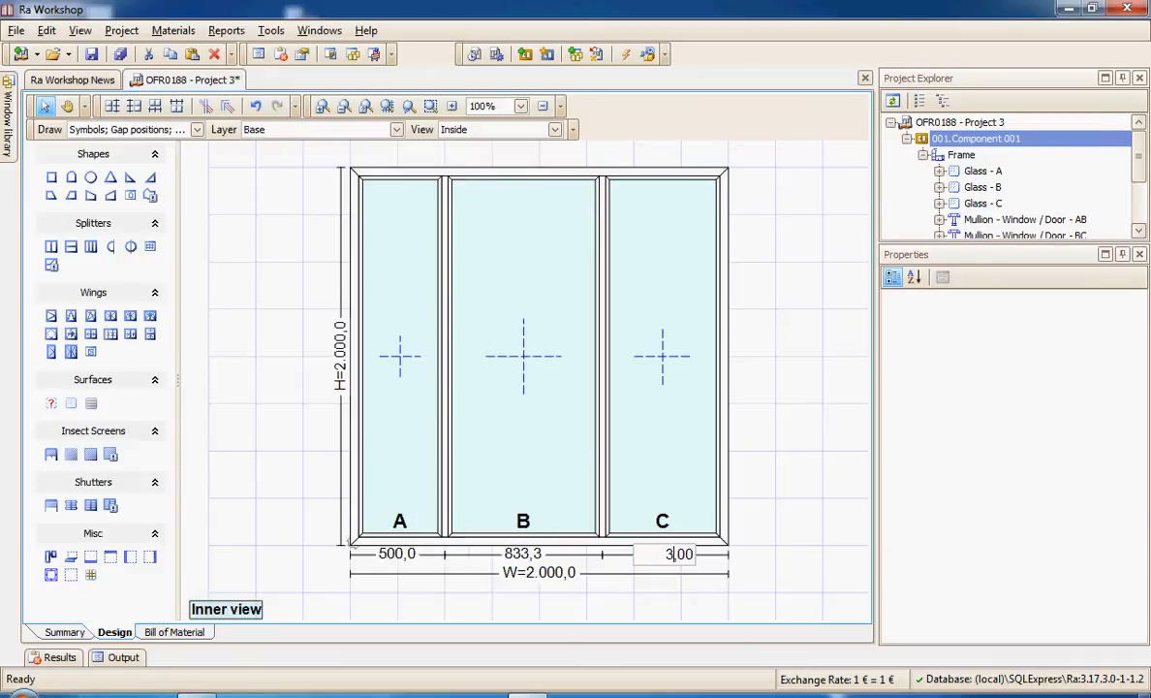
{"action": "type", "text": "500,00"}
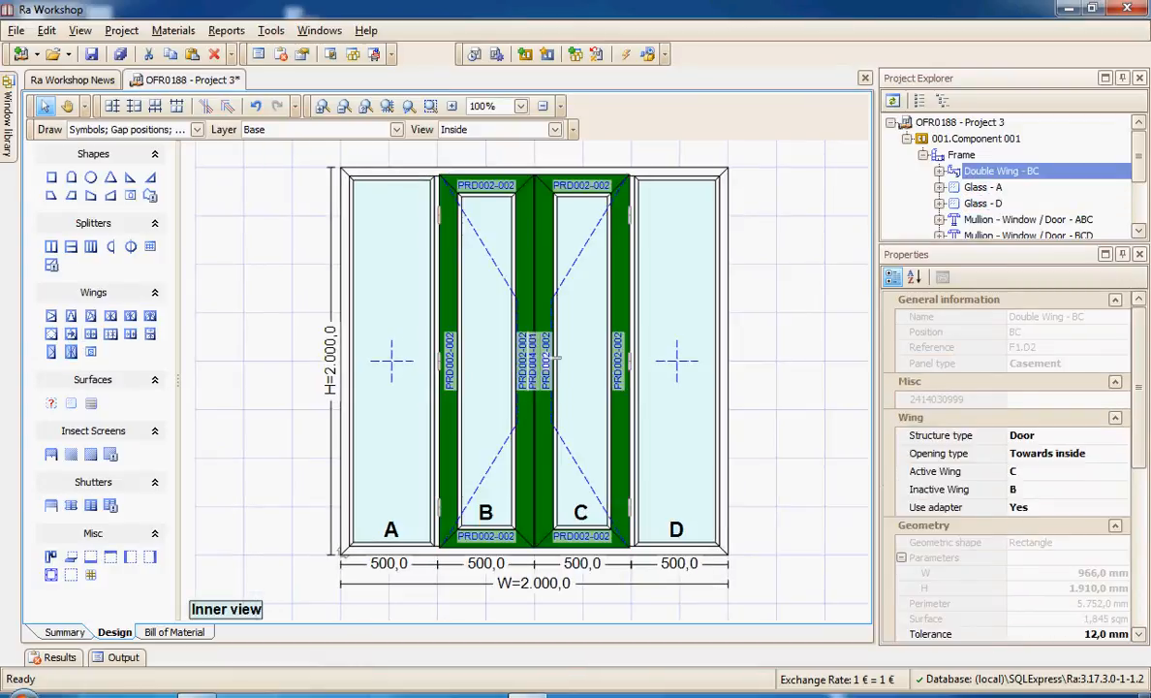
{"action": "left_click", "coordinate": [976, 137]}
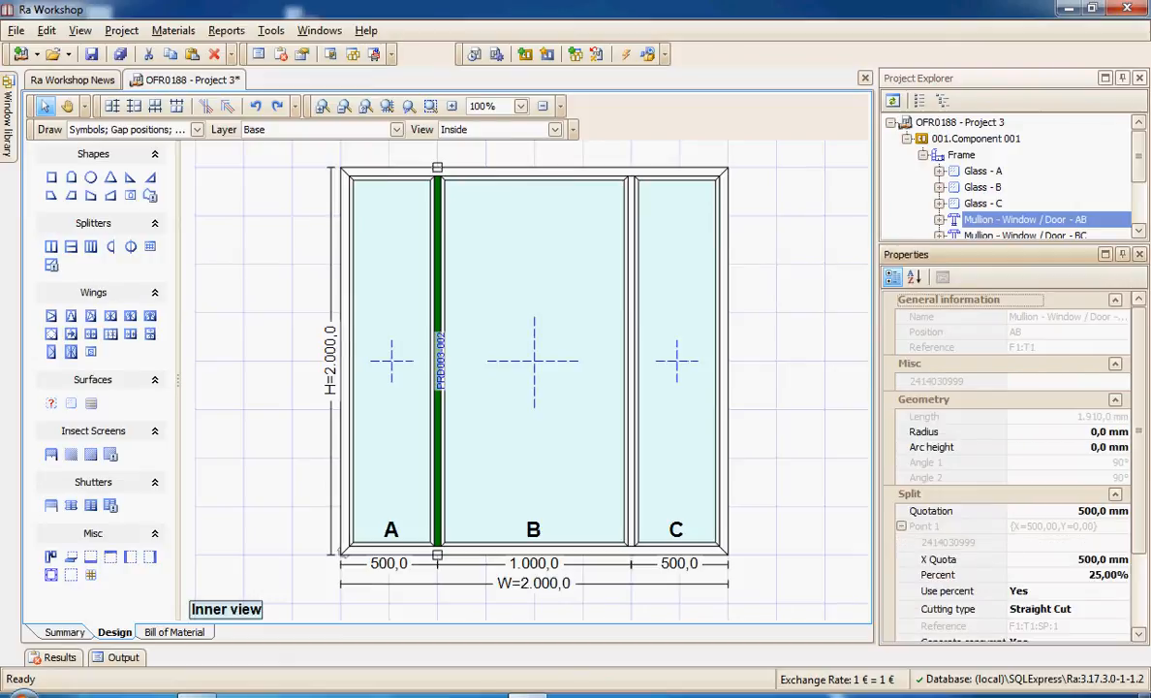
Set mullion A-B's cutting type to Straight Cut Split, then inspect the frame and mullion B-C.
{"action": "scroll", "scroll_direction": "down", "scroll_amount": 3}
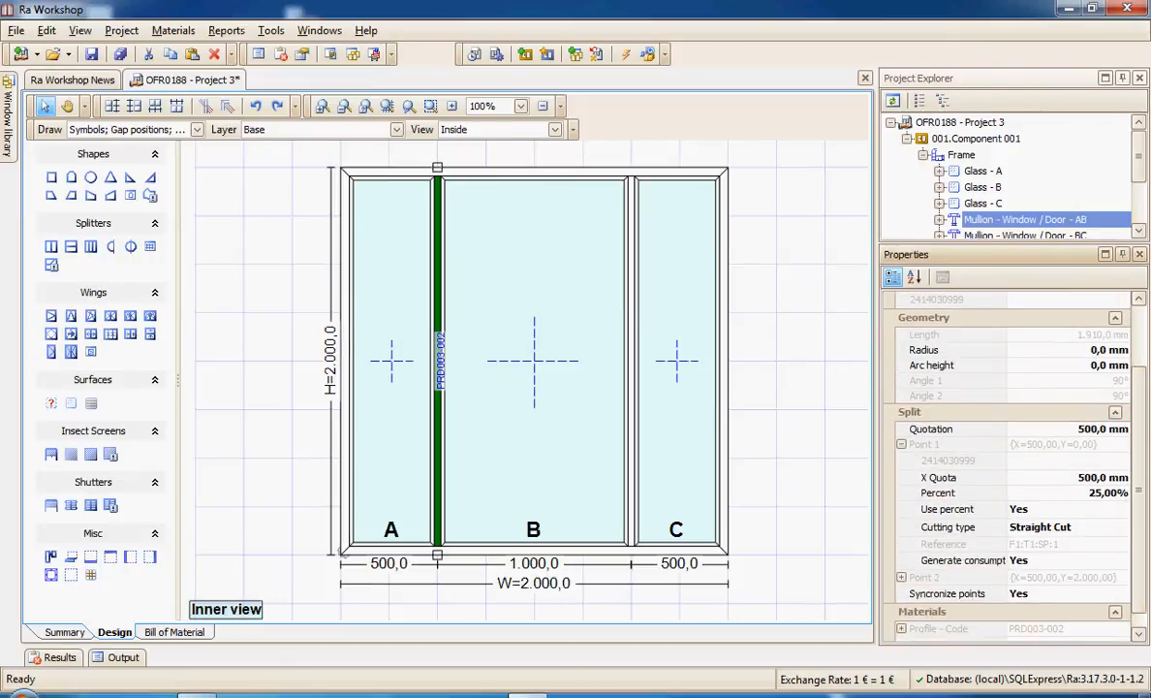
{"action": "left_click", "coordinate": [1122, 526]}
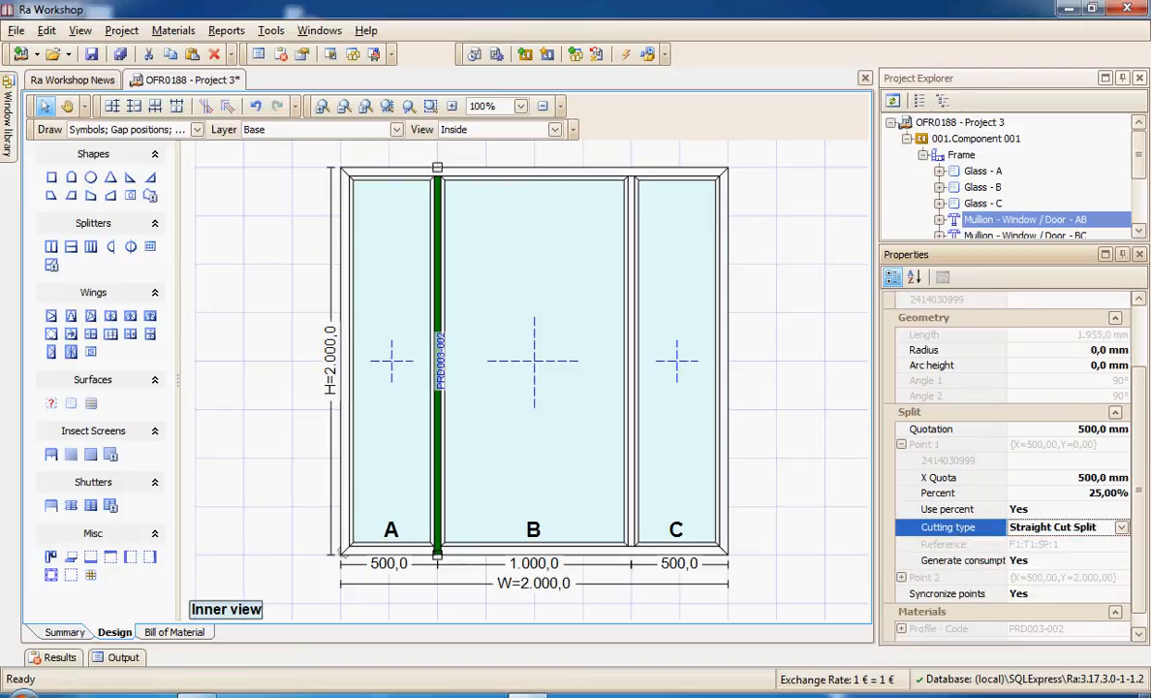
{"action": "left_click", "coordinate": [962, 155]}
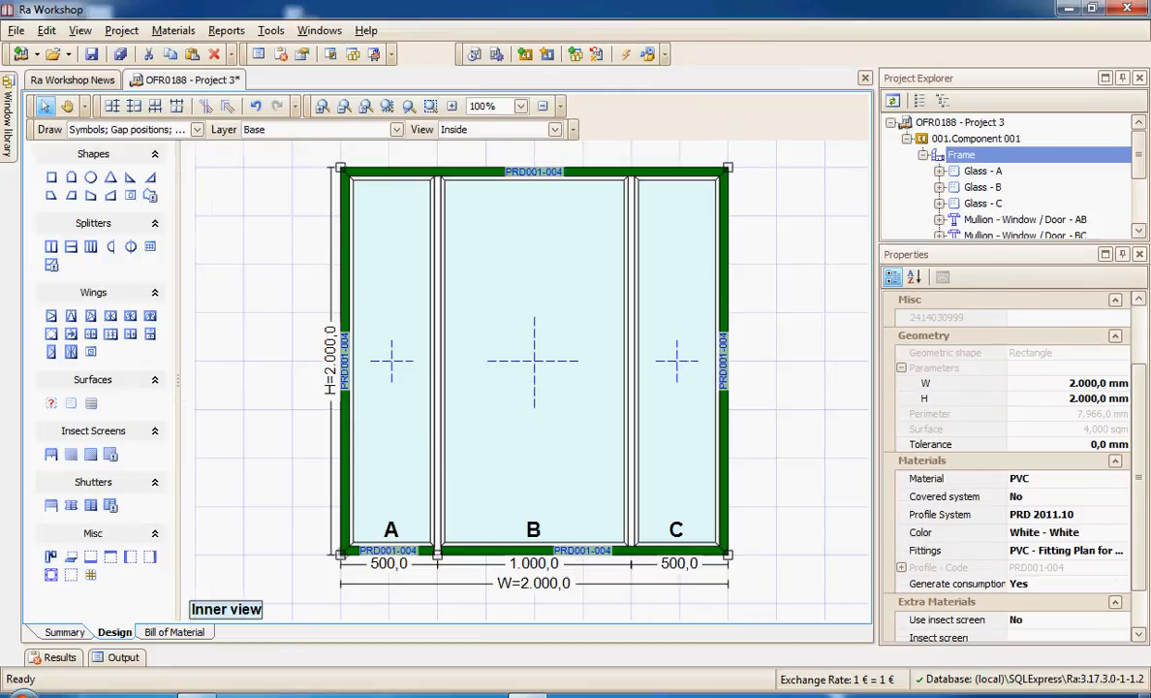
{"action": "left_click", "coordinate": [1023, 219]}
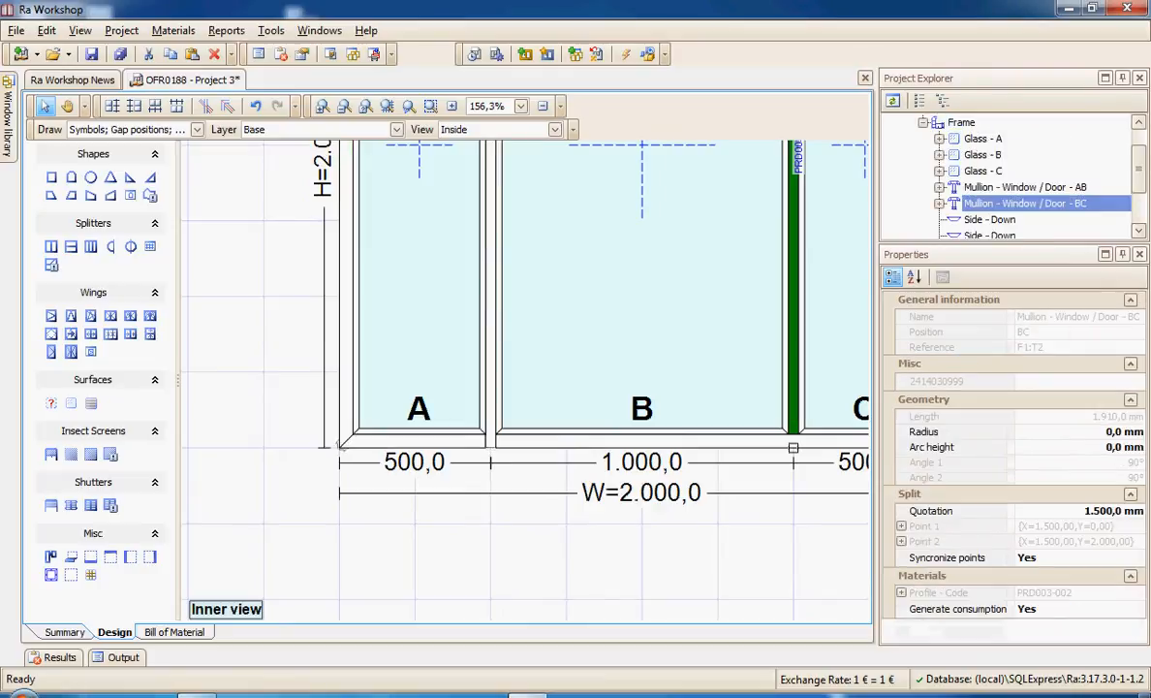
{"action": "left_click", "coordinate": [901, 525]}
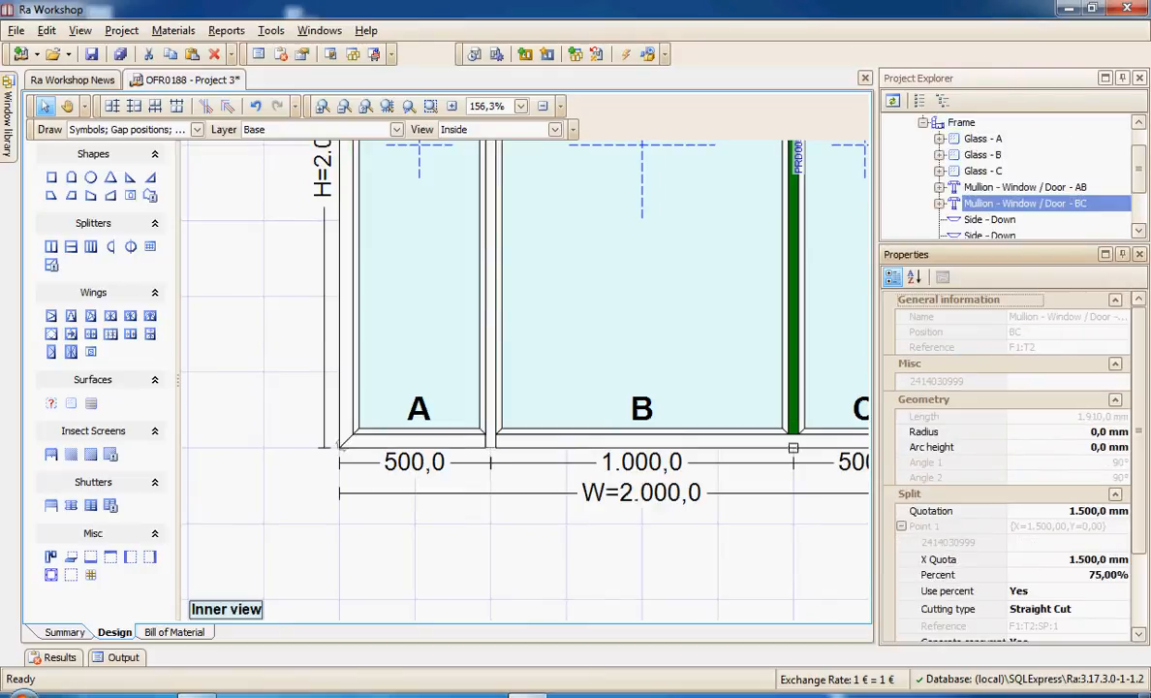
{"action": "left_click", "coordinate": [1122, 609]}
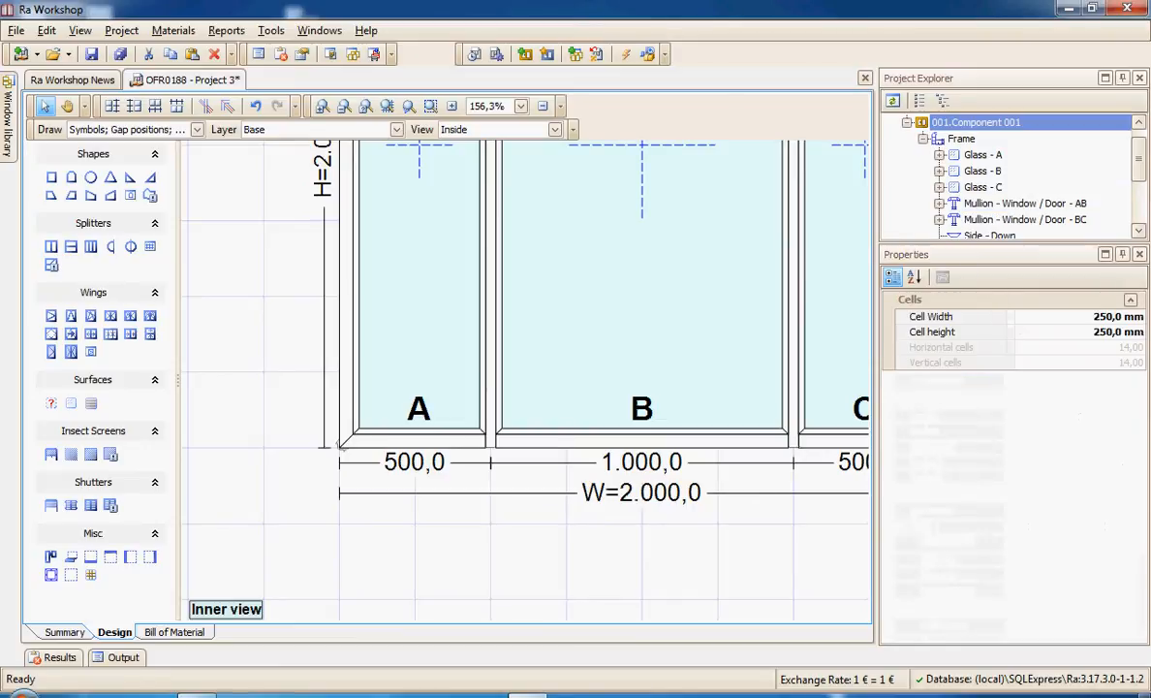
Give the bottom side under B profile PRD004-044 Aluminium Threshold and delete Glass B.
{"action": "left_click", "coordinate": [962, 139]}
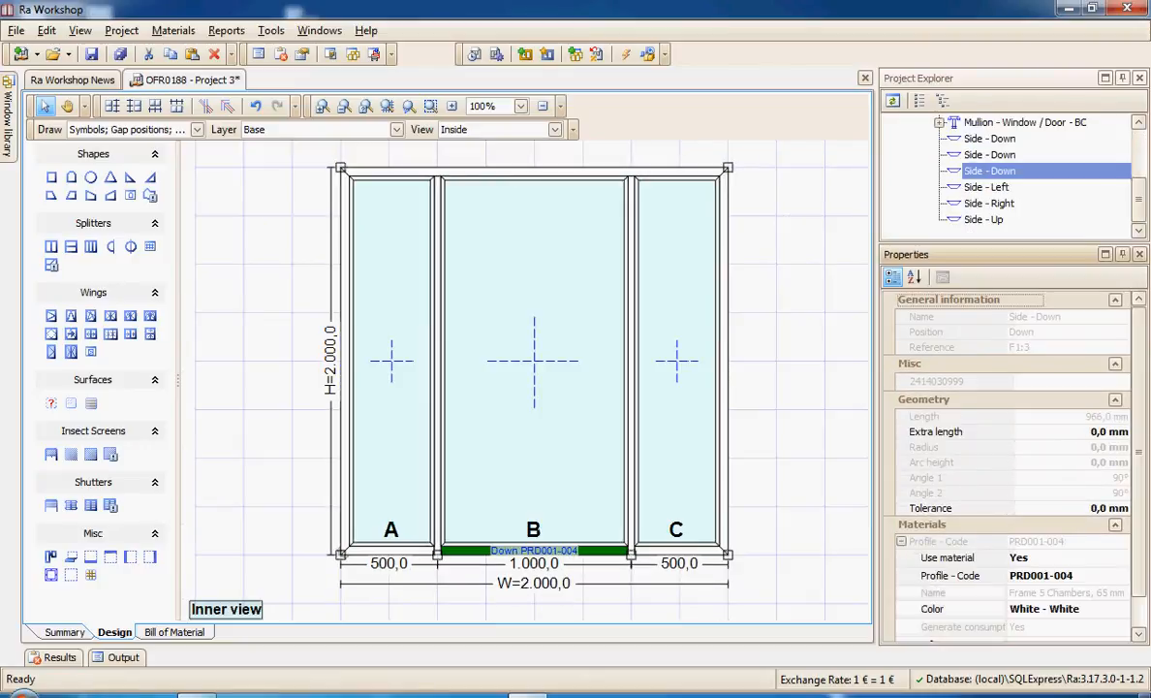
{"action": "left_click", "coordinate": [1121, 542]}
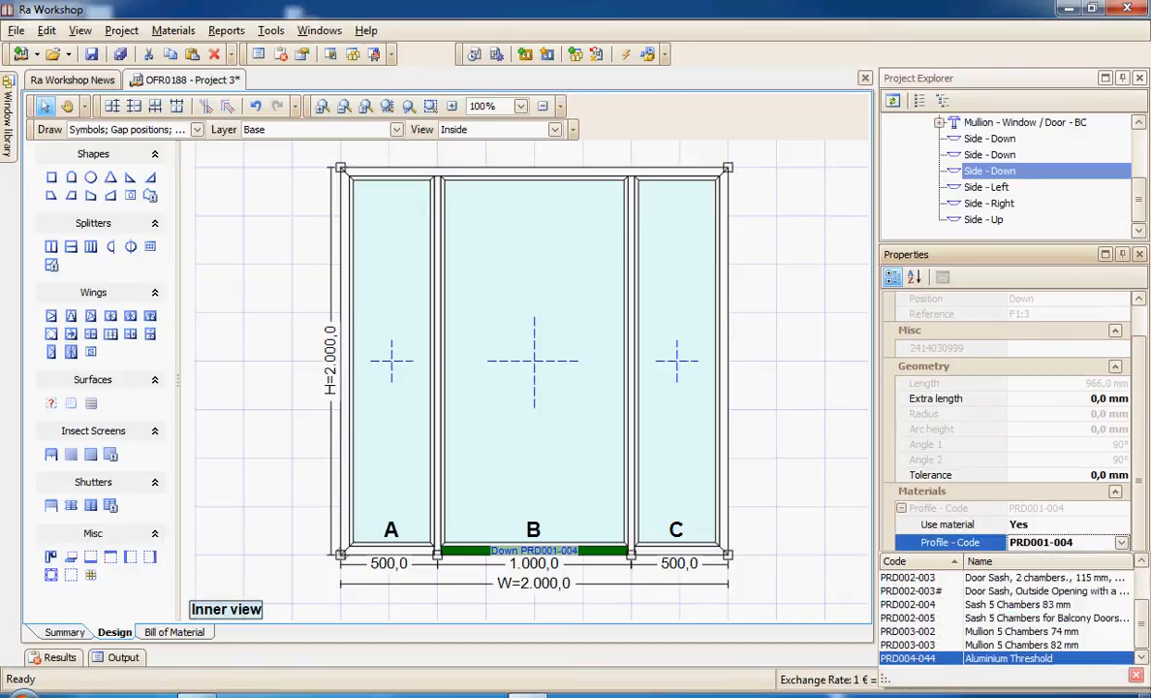
{"action": "left_click", "coordinate": [533, 358]}
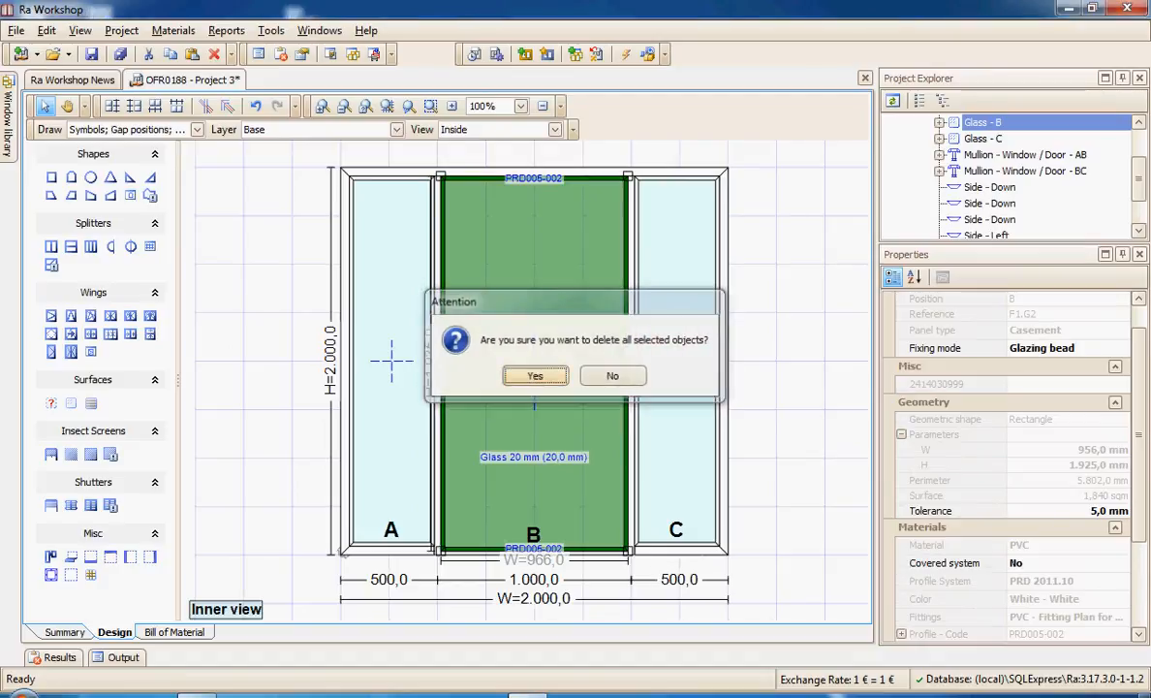
{"action": "left_click", "coordinate": [535, 376]}
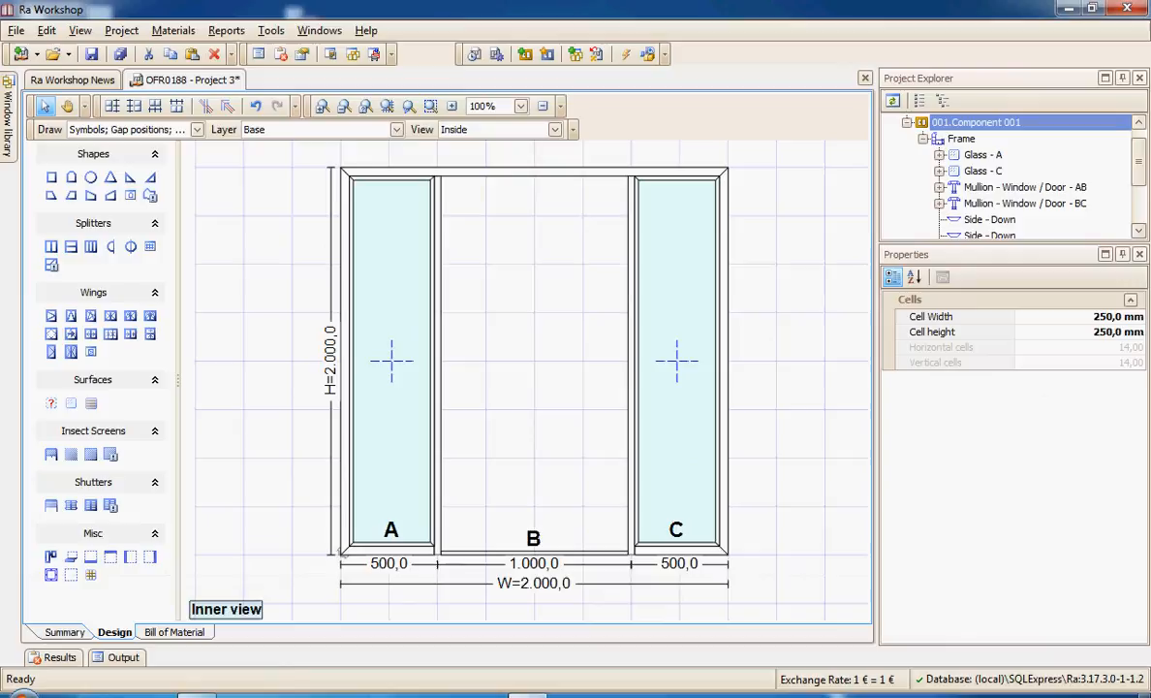
{"action": "left_click", "coordinate": [533, 363]}
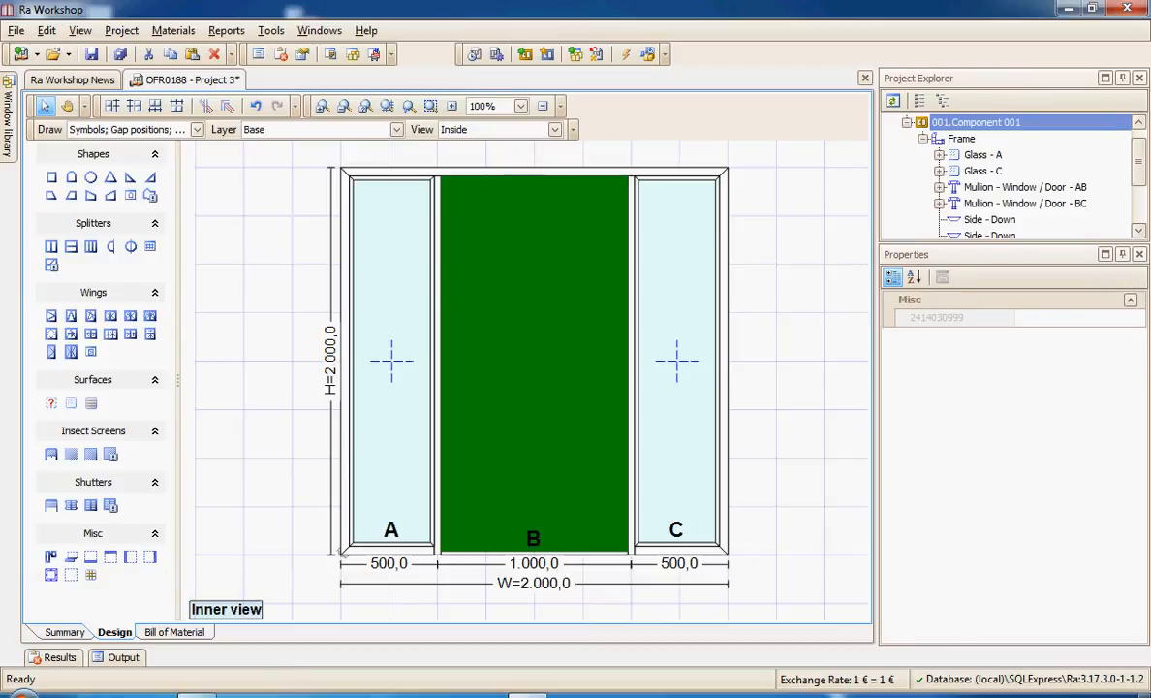
Zoom in on panel A and insert an inner frame with the Misc frame tool.
{"action": "scroll", "scroll_direction": "up", "scroll_amount": 3}
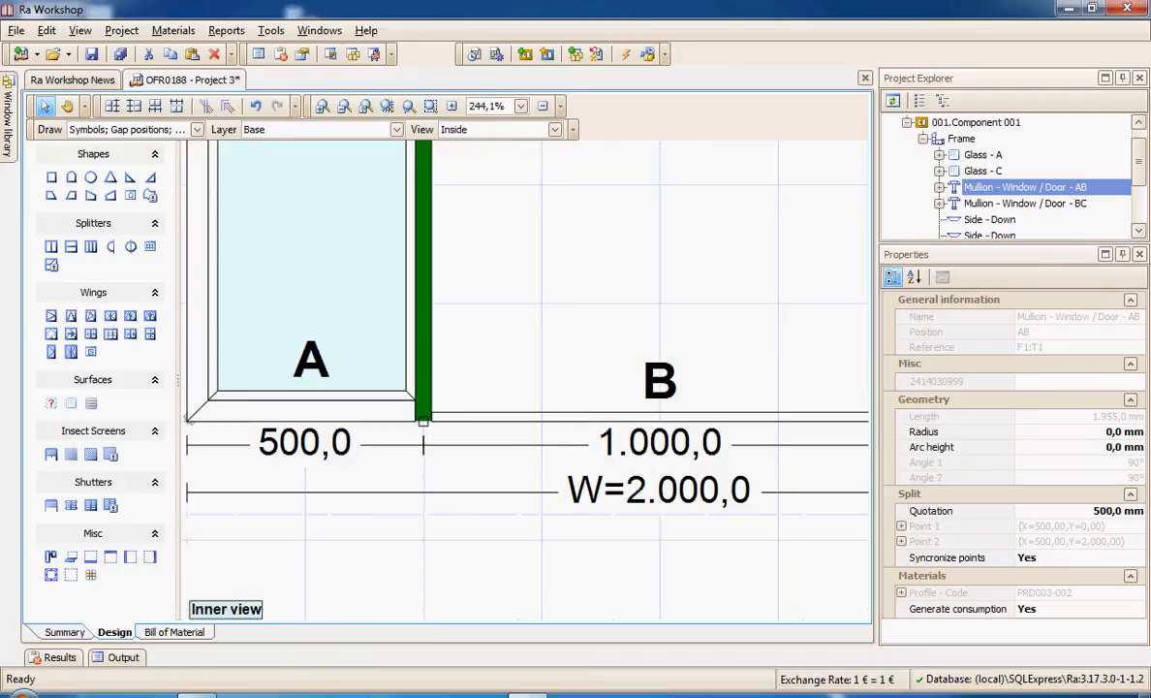
{"action": "left_click", "coordinate": [975, 121]}
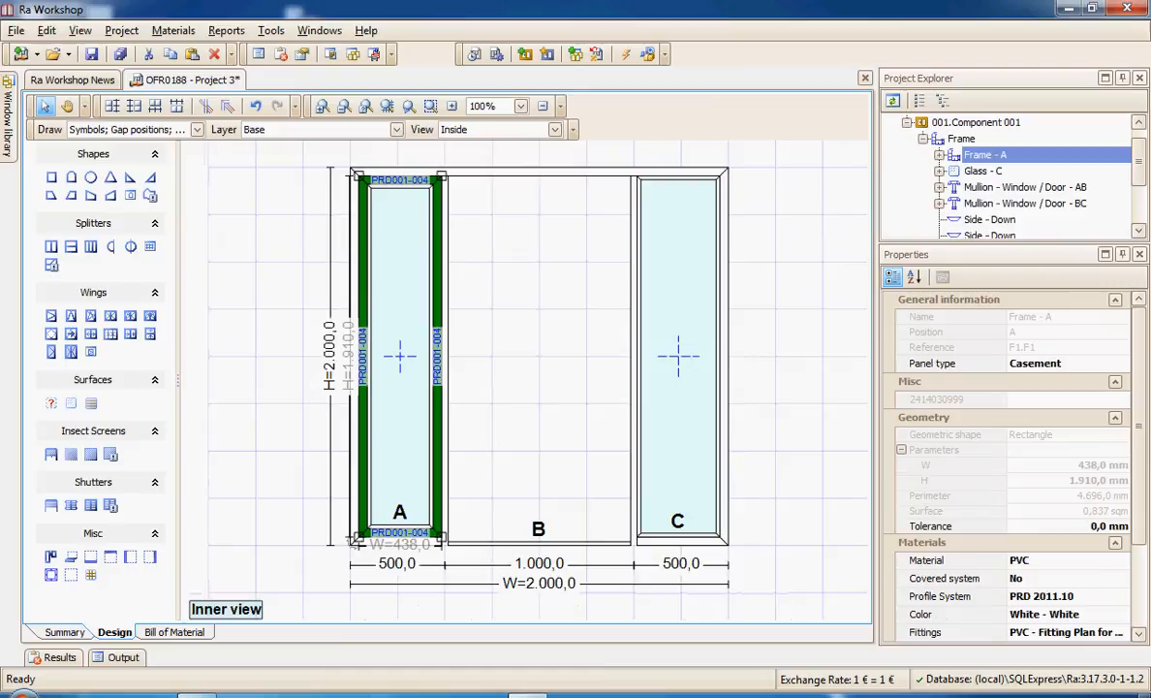
{"action": "mouse_move", "coordinate": [51, 177]}
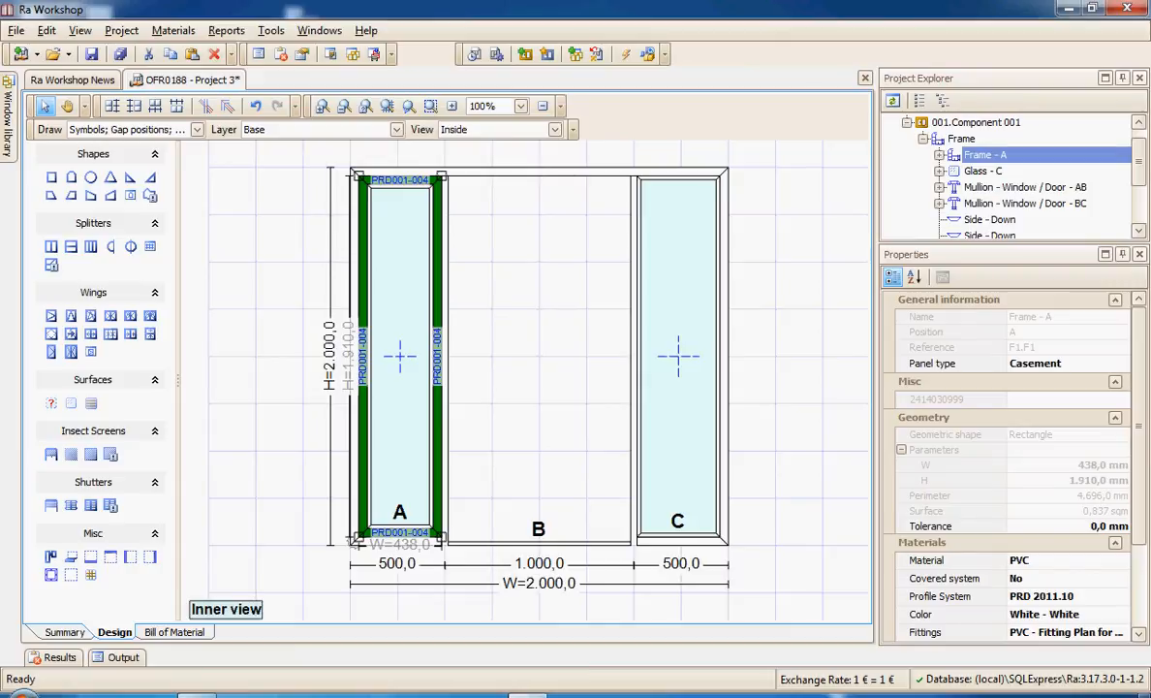
Expand panel A's inner frame parts and switch its right side to profile PRD003-002.
{"action": "left_click", "coordinate": [1005, 219]}
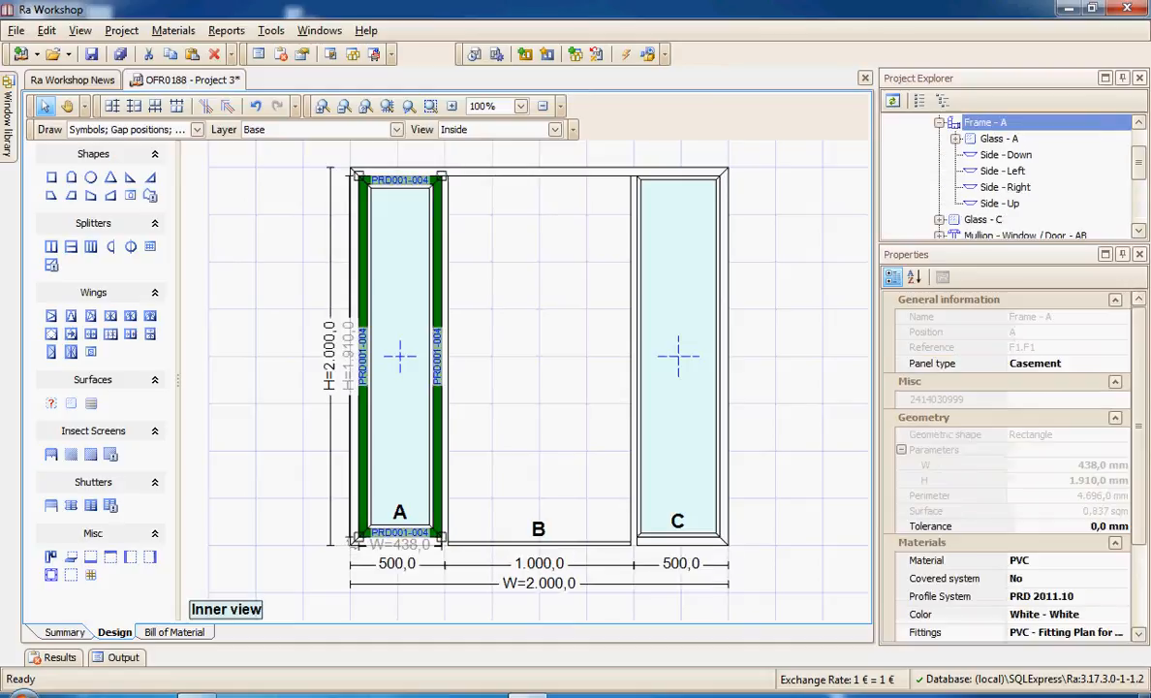
{"action": "left_click", "coordinate": [1005, 186]}
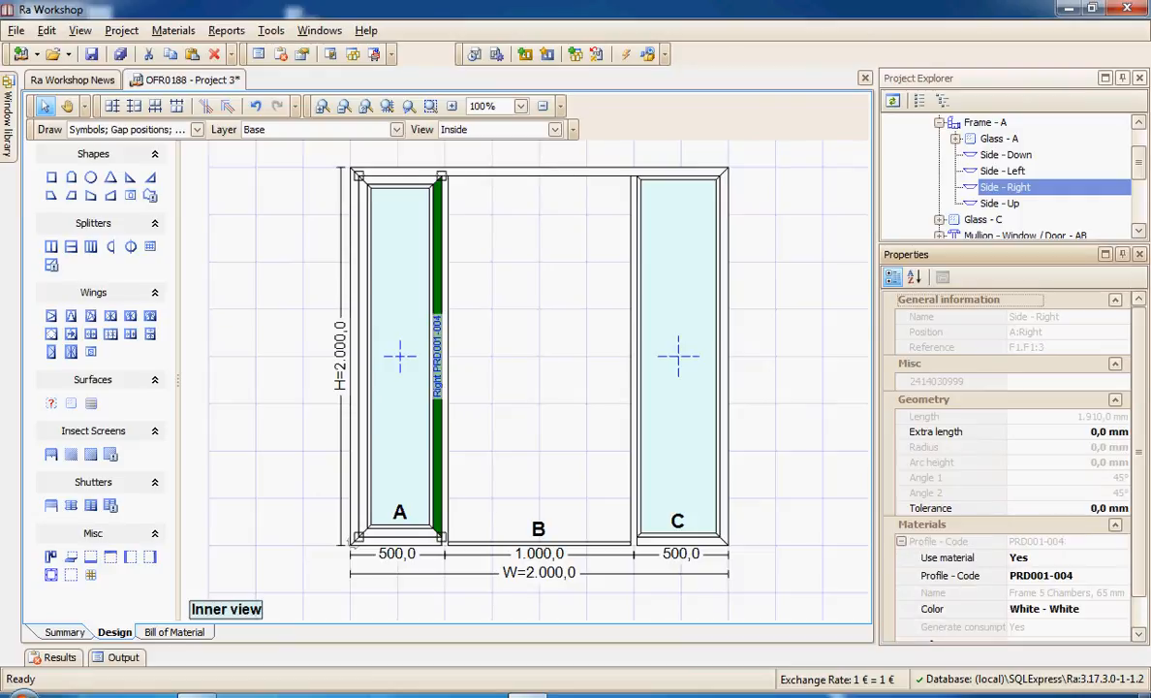
{"action": "left_click", "coordinate": [1121, 575]}
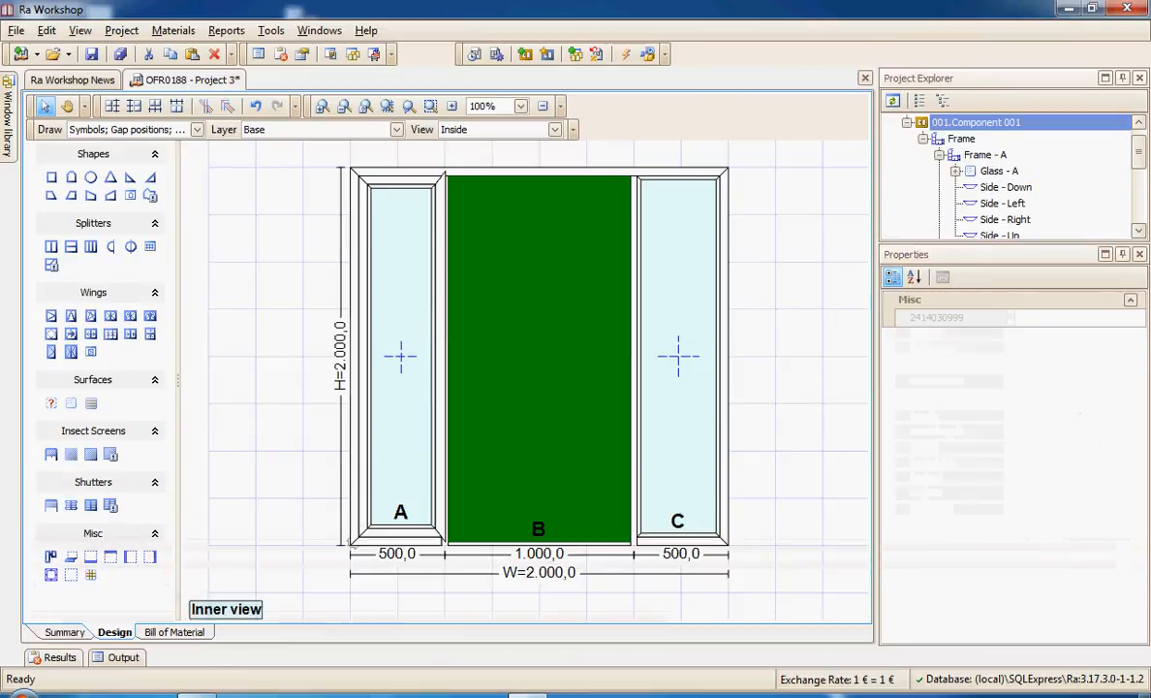
Set Use material to No on Frame - A's Side - Down.
{"action": "left_click", "coordinate": [401, 349]}
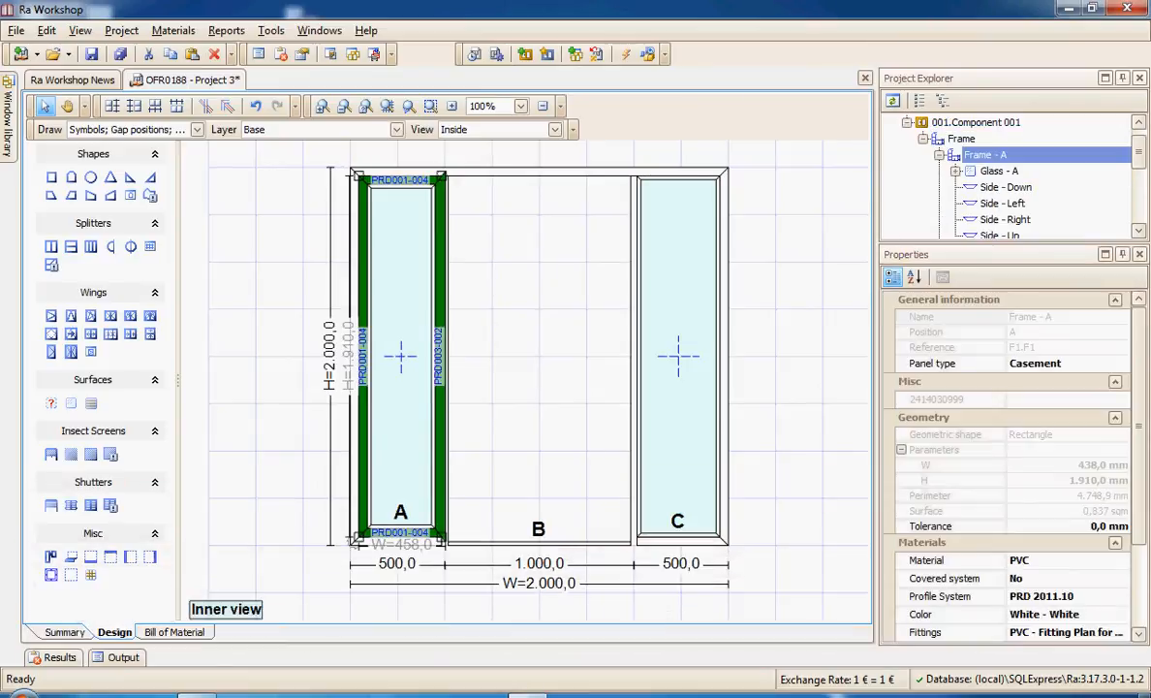
{"action": "left_click", "coordinate": [1003, 202]}
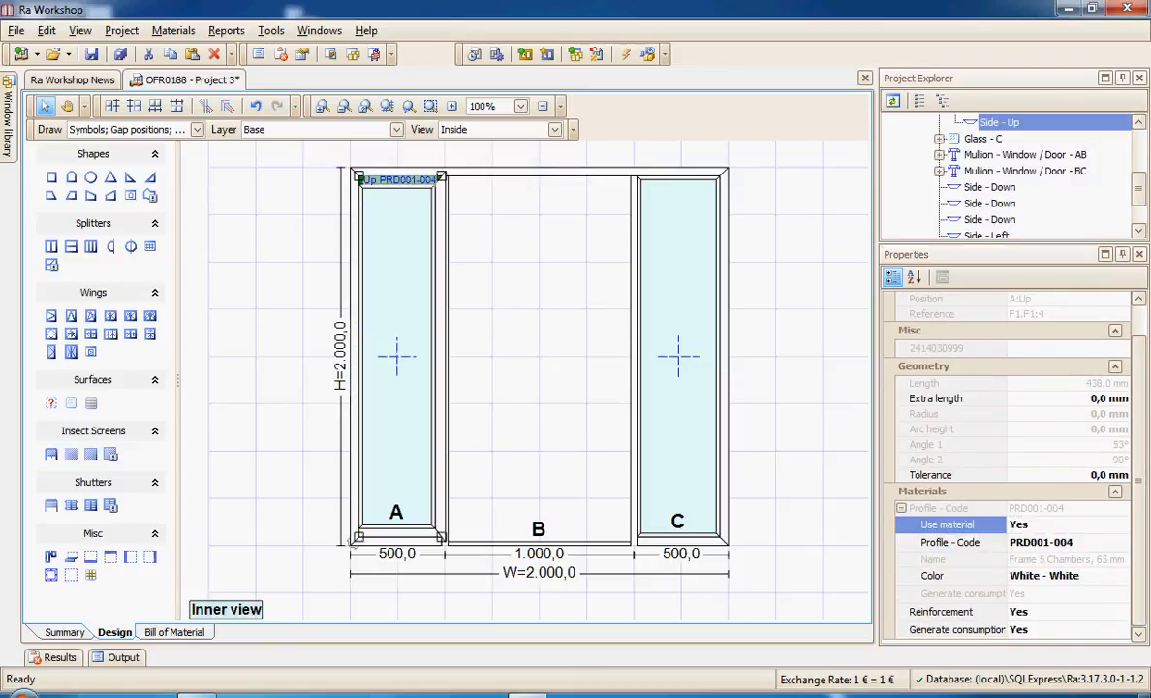
{"action": "left_click", "coordinate": [1122, 523]}
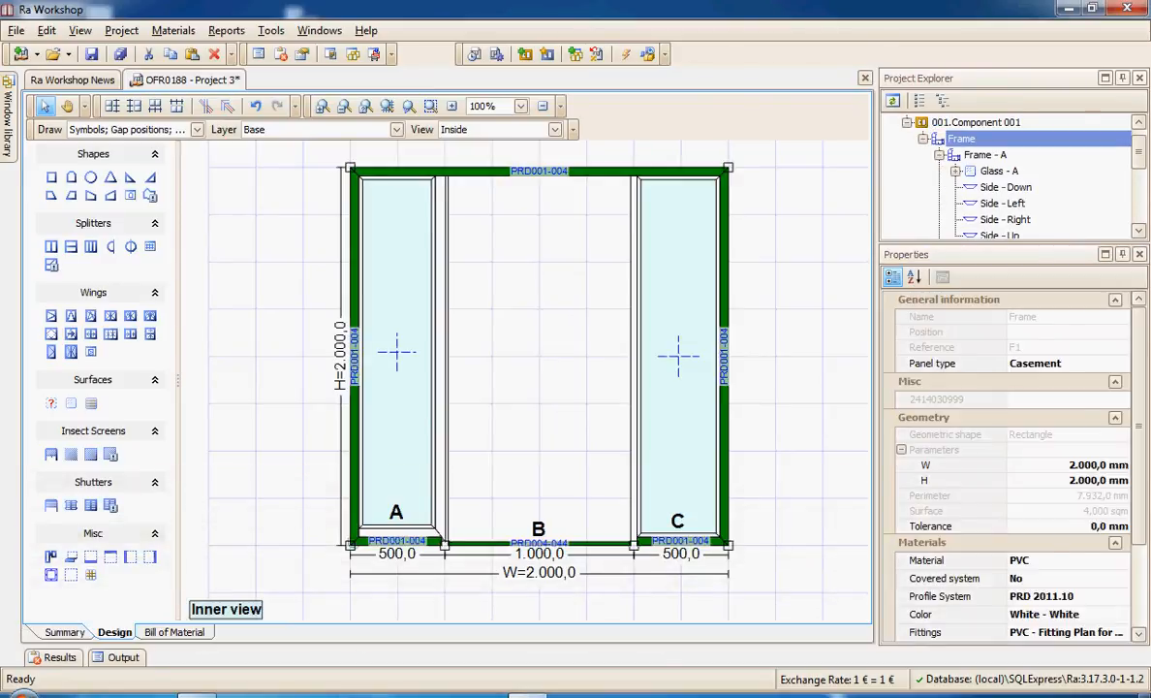
{"action": "left_click", "coordinate": [990, 170]}
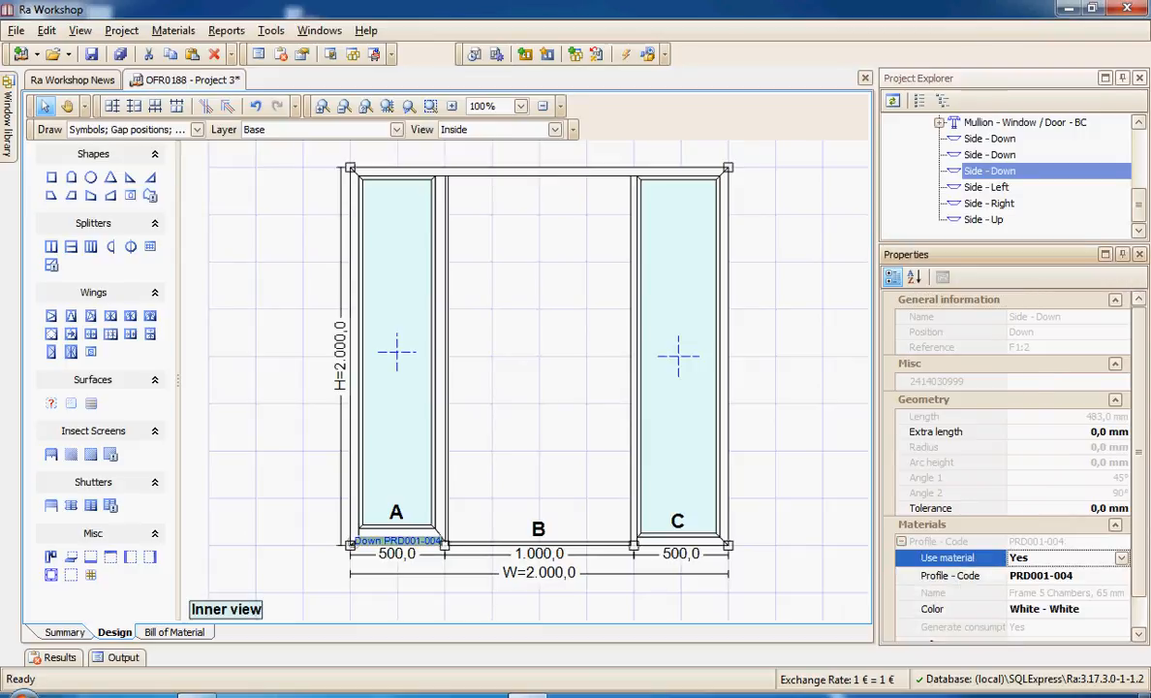
{"action": "left_click", "coordinate": [533, 363]}
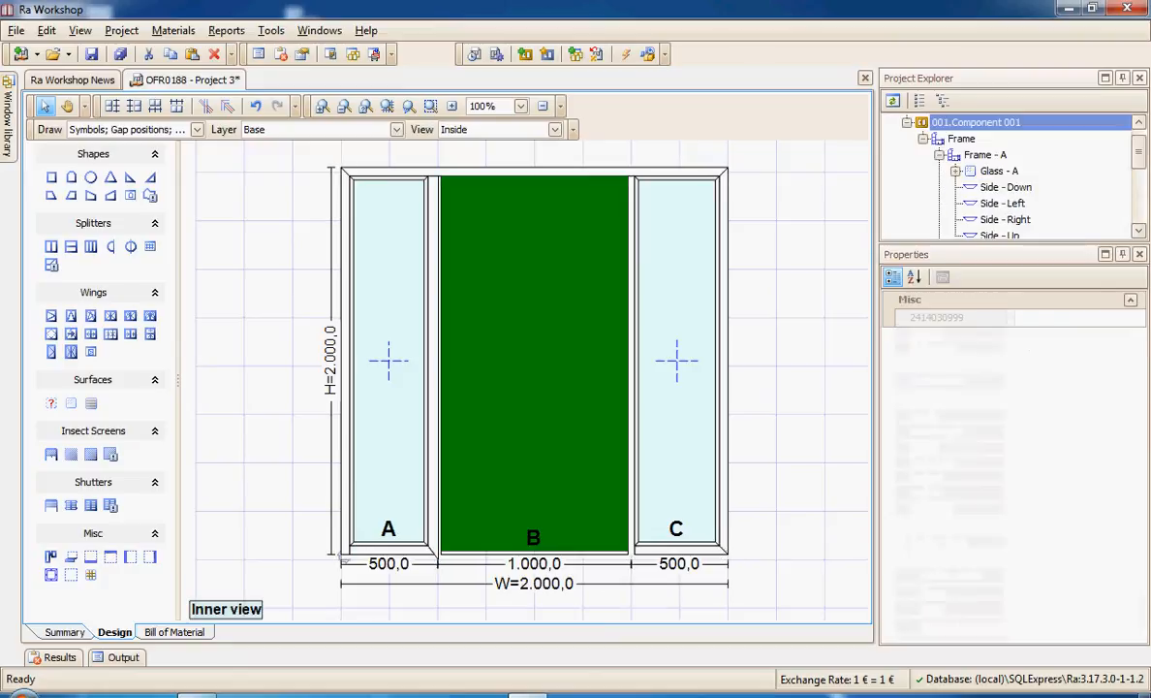
{"action": "left_click", "coordinate": [438, 362]}
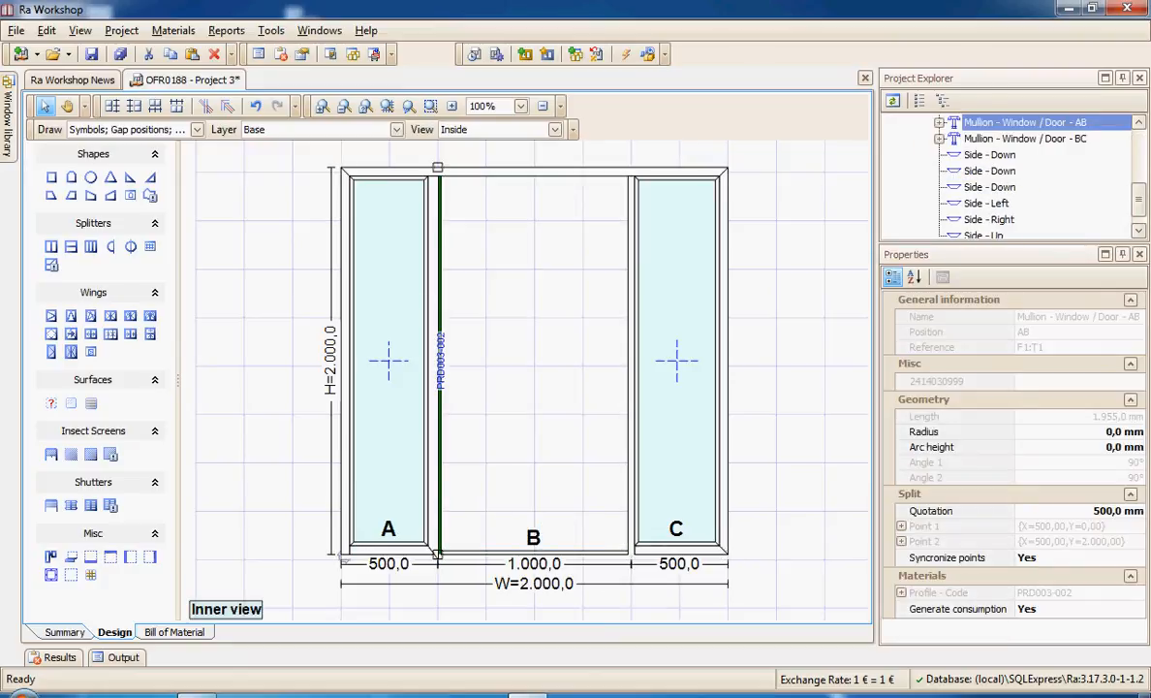
{"action": "left_click", "coordinate": [1121, 608]}
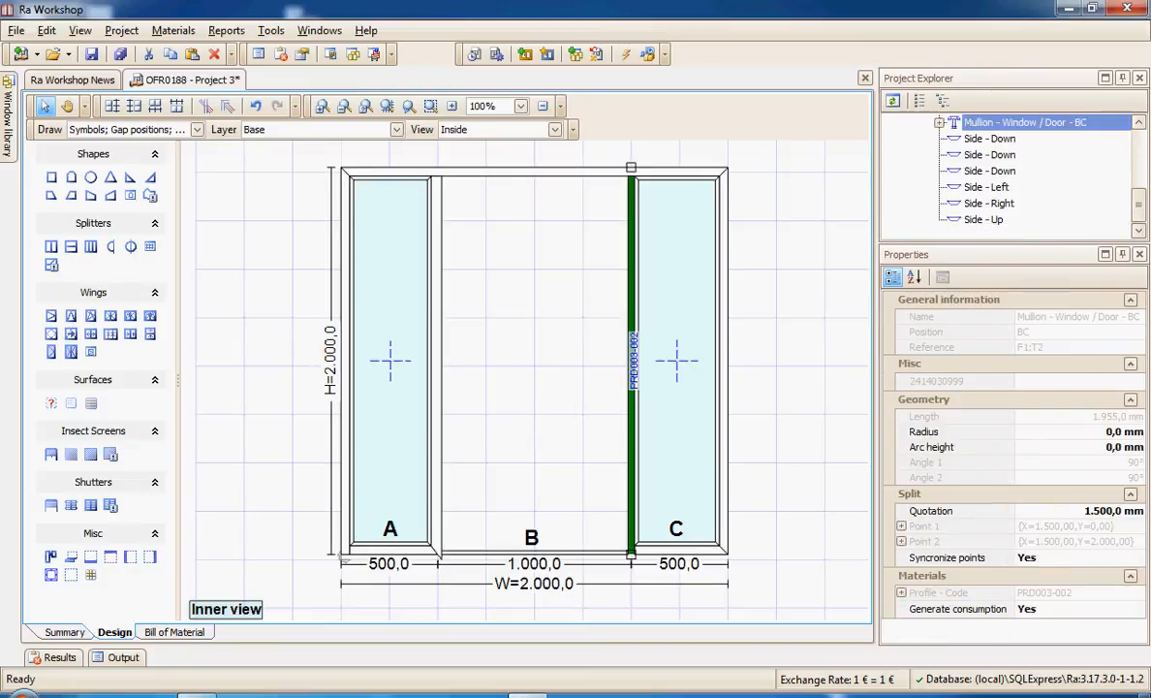
{"action": "left_click", "coordinate": [390, 358]}
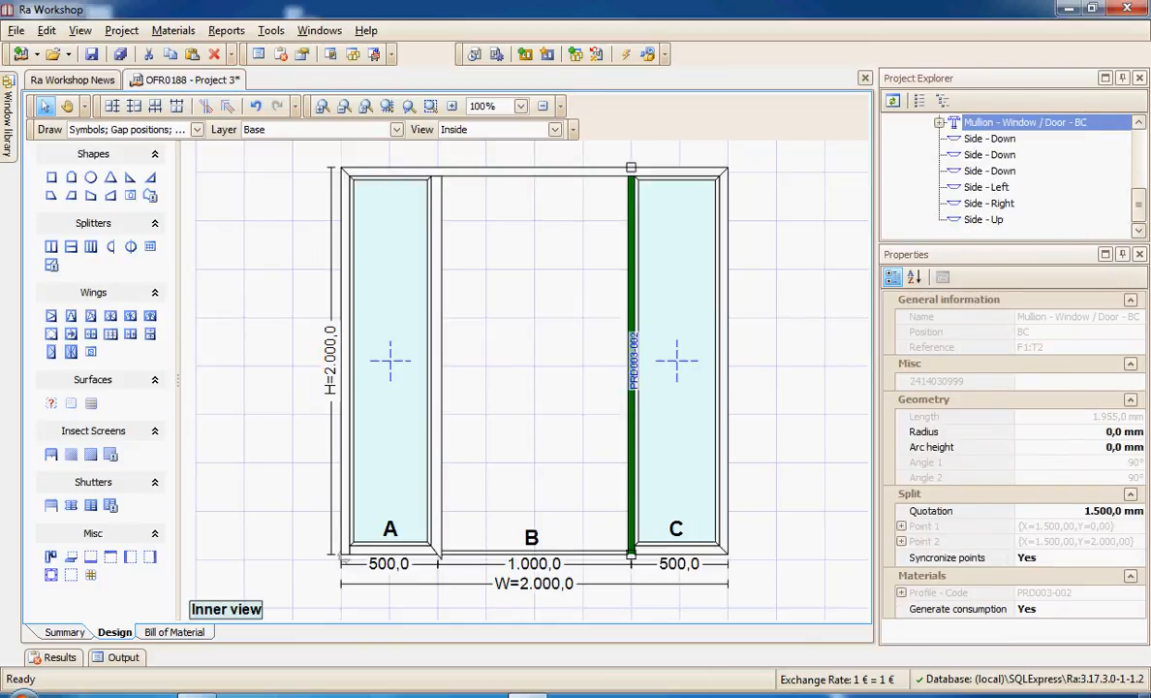
{"action": "left_click", "coordinate": [390, 363]}
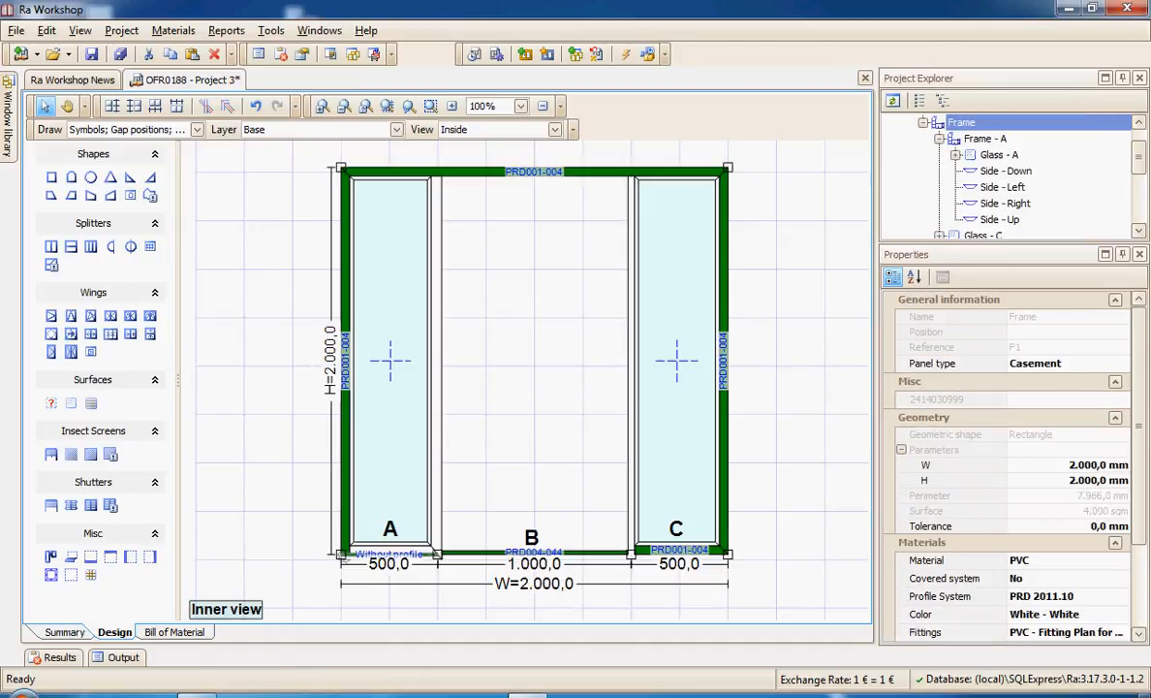
Set panel A's inner right side to profile PRD003-003 and check its 45° corner cut.
{"action": "left_click", "coordinate": [986, 139]}
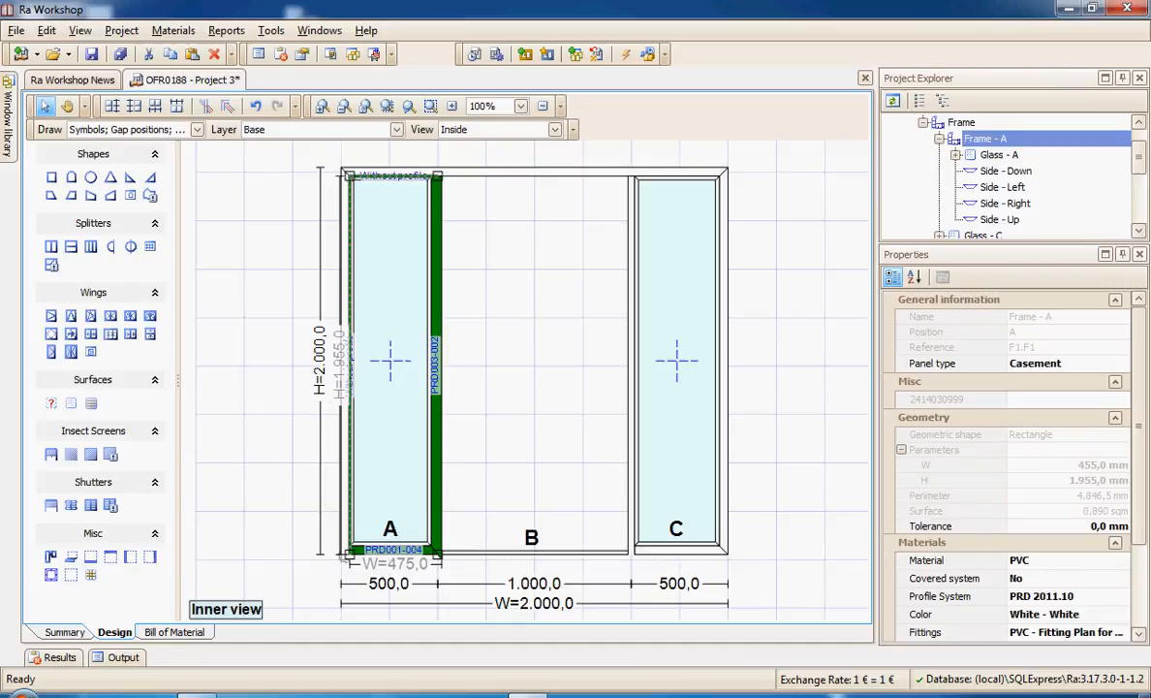
{"action": "left_click", "coordinate": [1005, 202]}
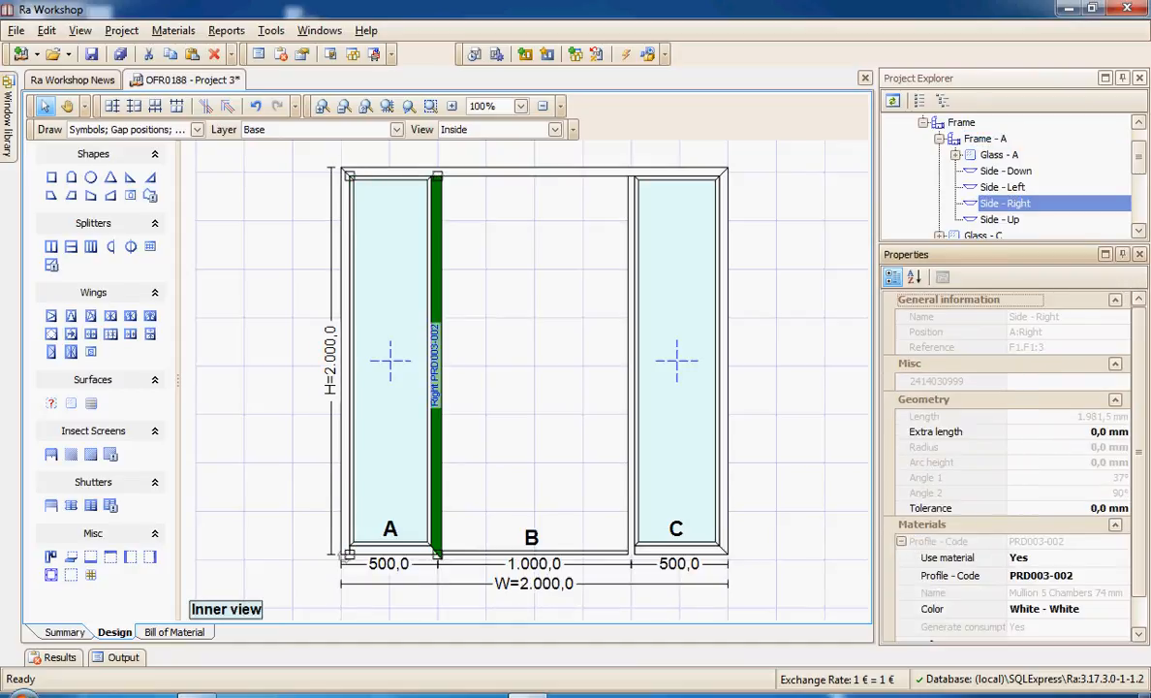
{"action": "left_click", "coordinate": [1122, 574]}
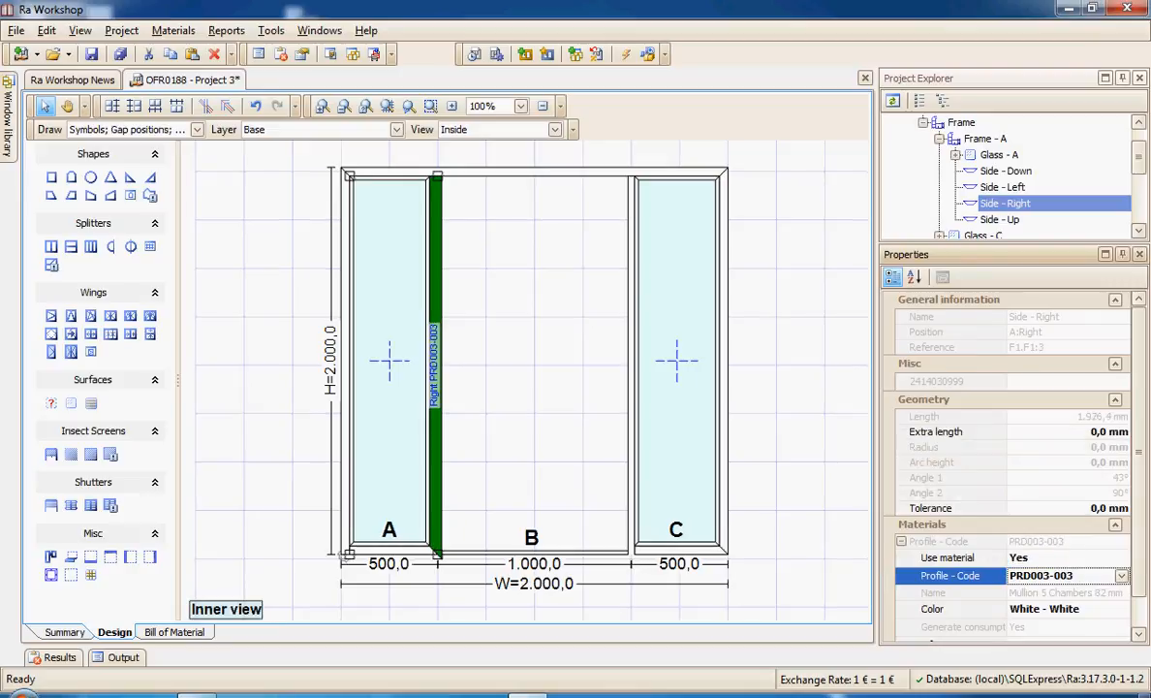
{"action": "left_click", "coordinate": [1122, 575]}
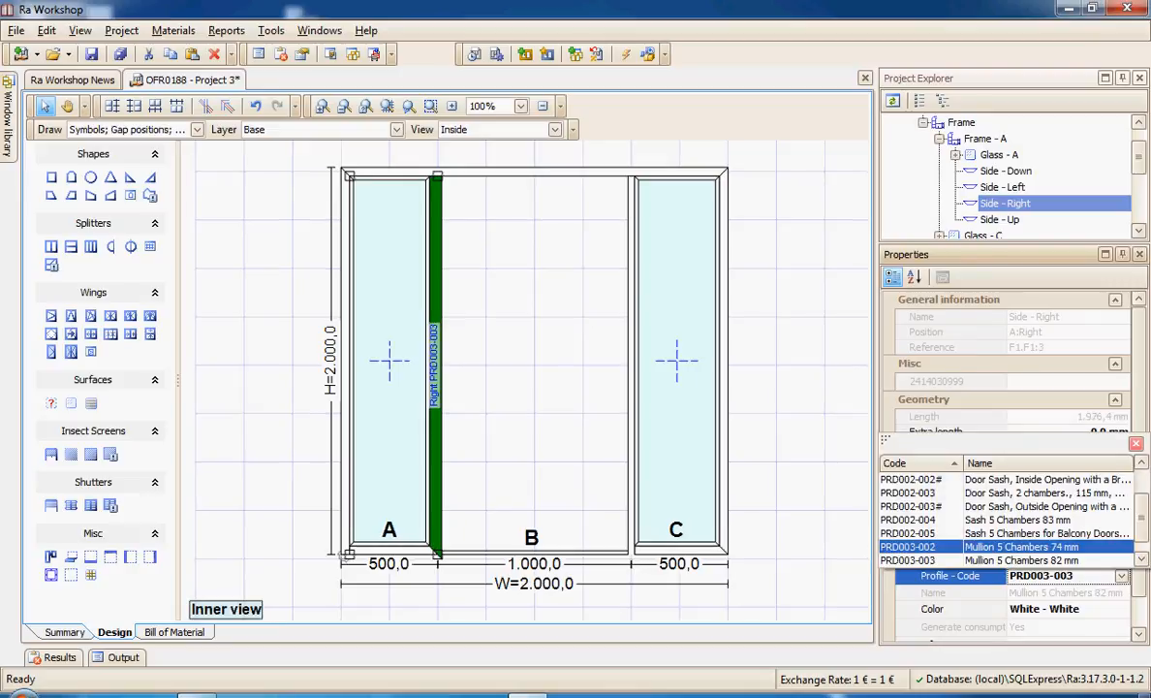
{"action": "scroll", "scroll_direction": "up", "scroll_amount": 3}
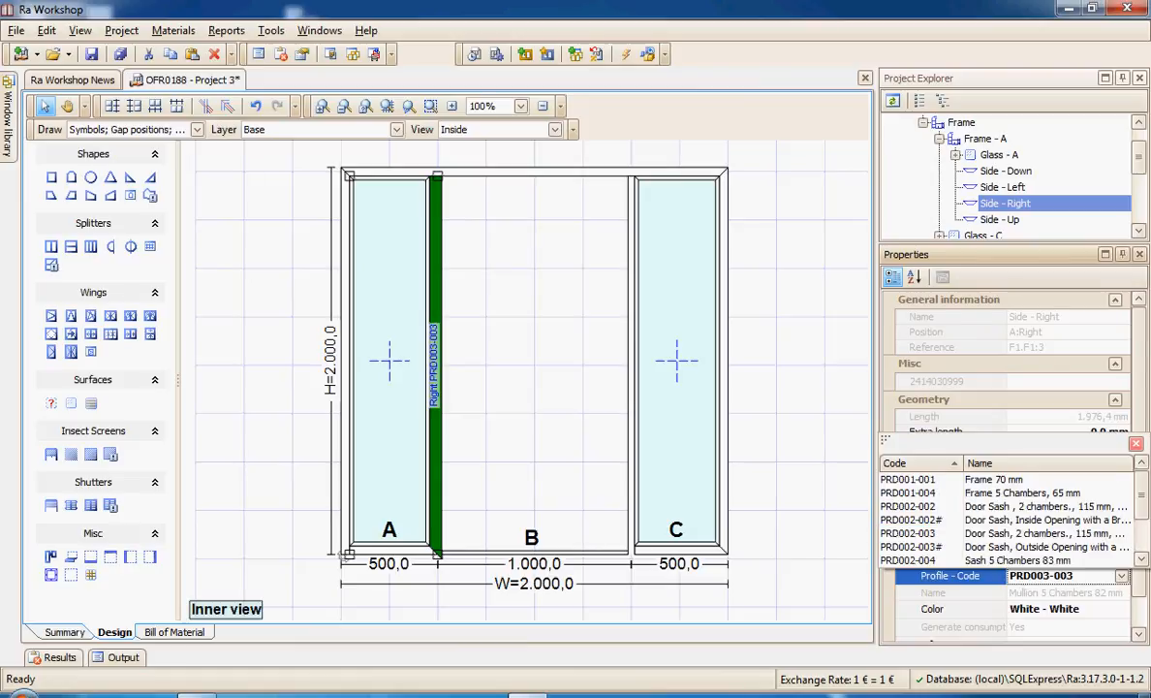
{"action": "left_click", "coordinate": [1008, 545]}
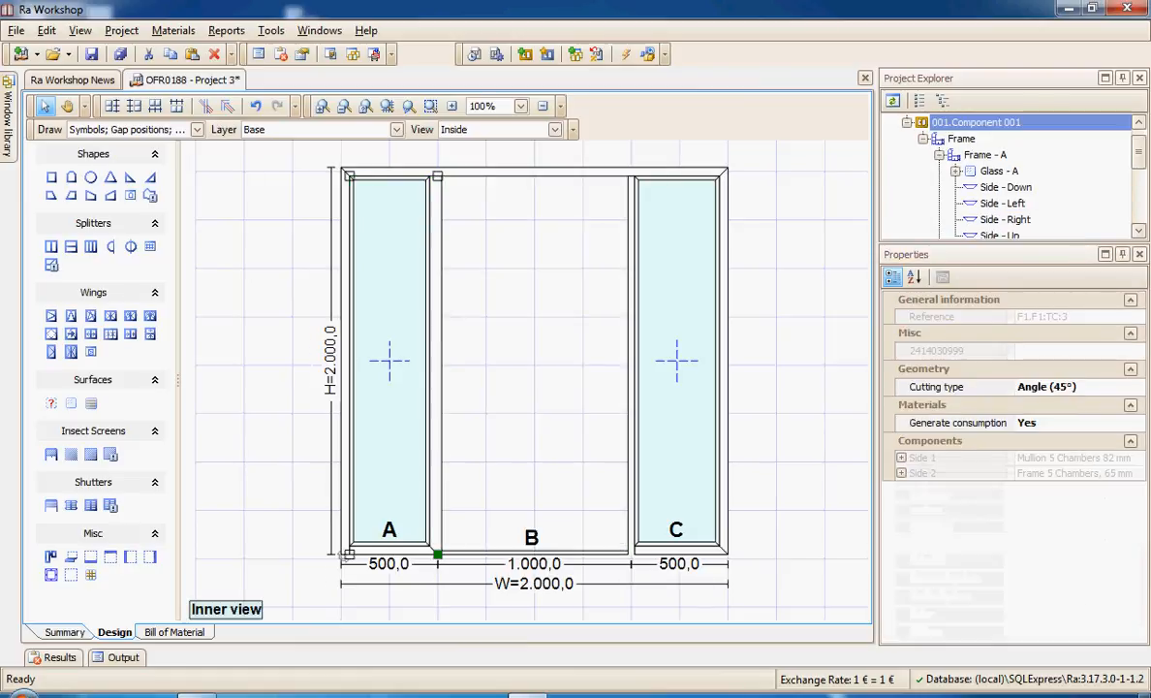
{"action": "left_click", "coordinate": [1006, 188]}
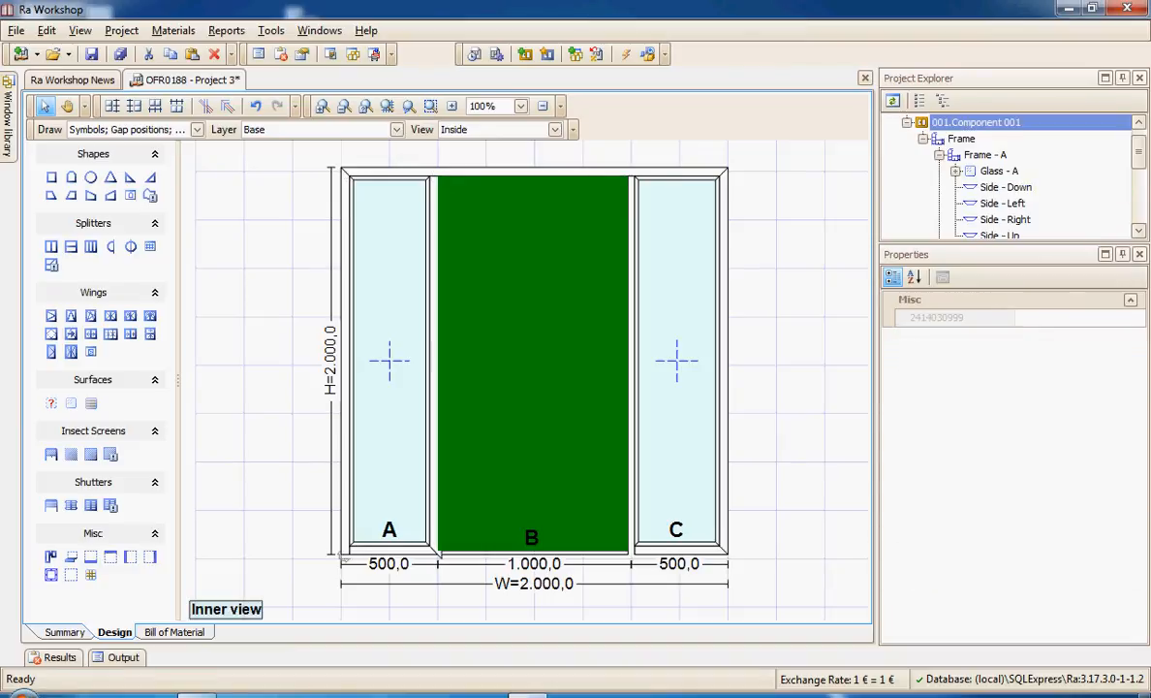
{"action": "left_click", "coordinate": [532, 358]}
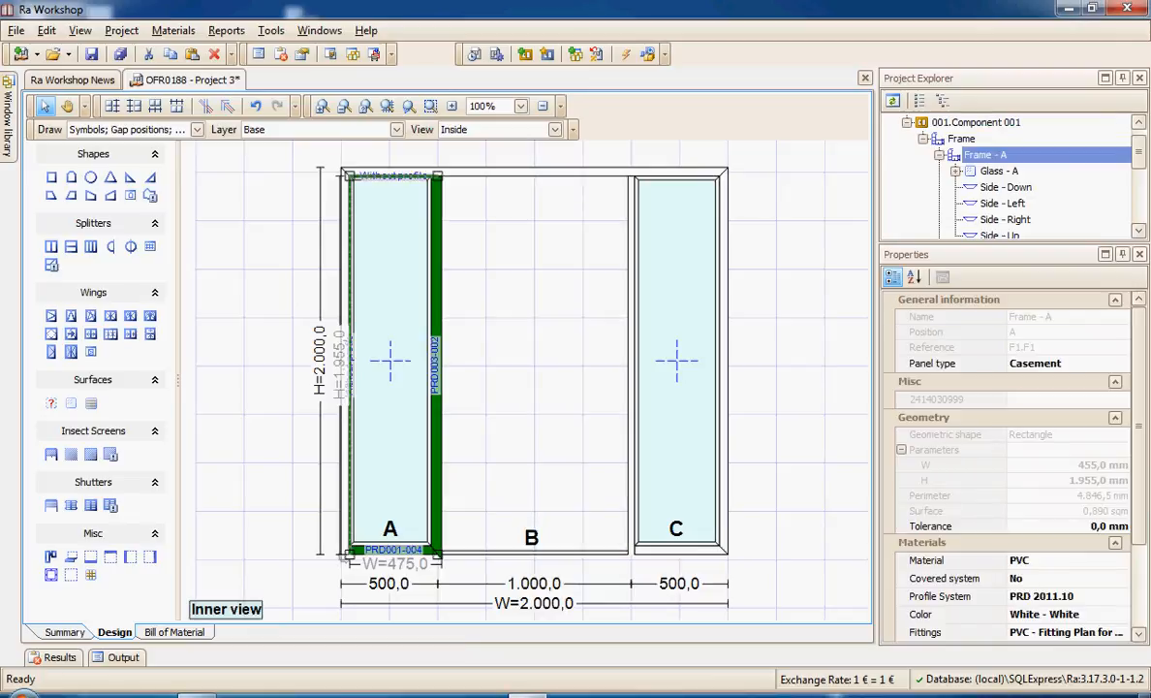
{"action": "left_click", "coordinate": [975, 121]}
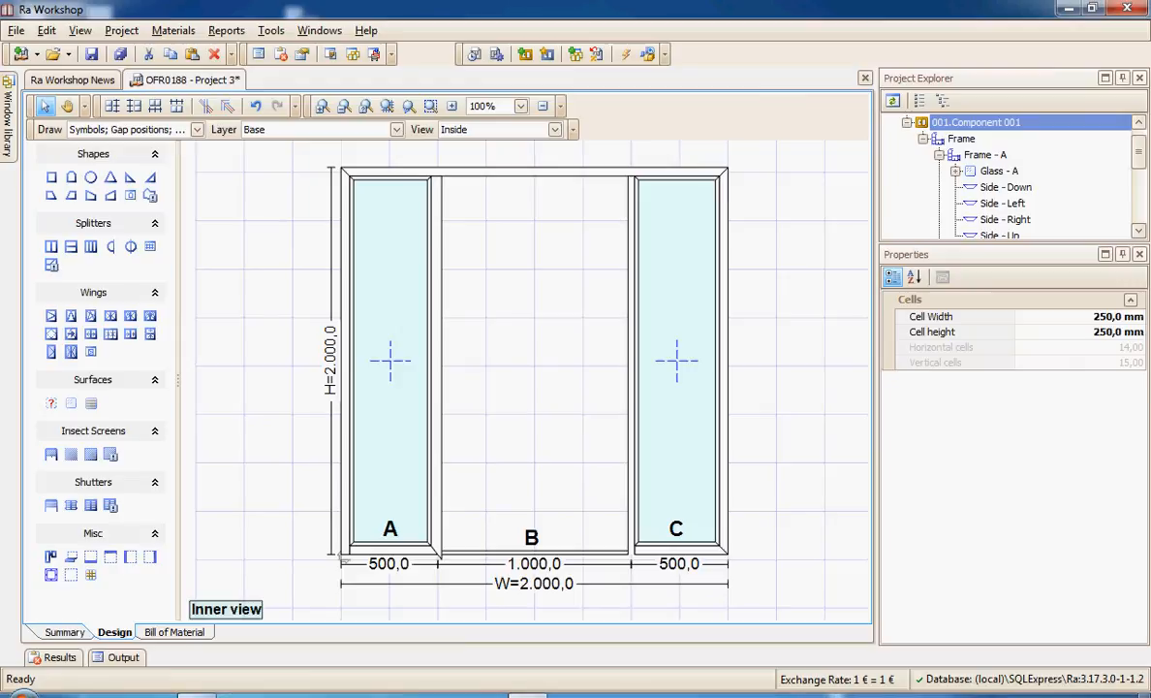
{"action": "left_click", "coordinate": [531, 363]}
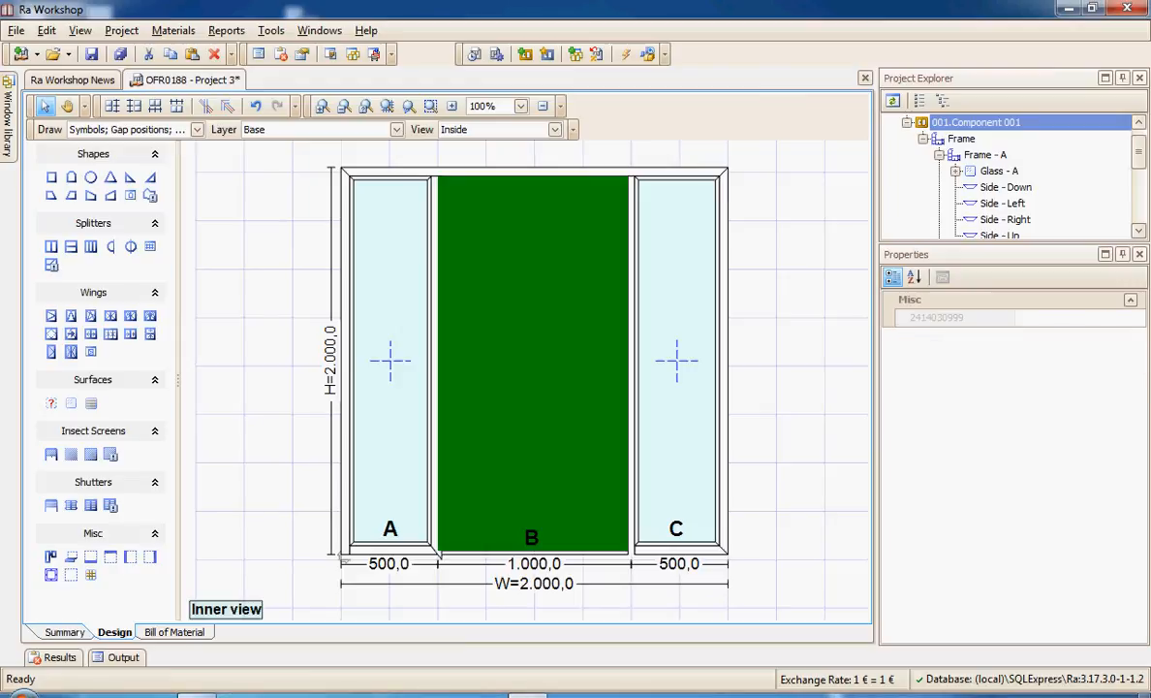
{"action": "mouse_move", "coordinate": [71, 351]}
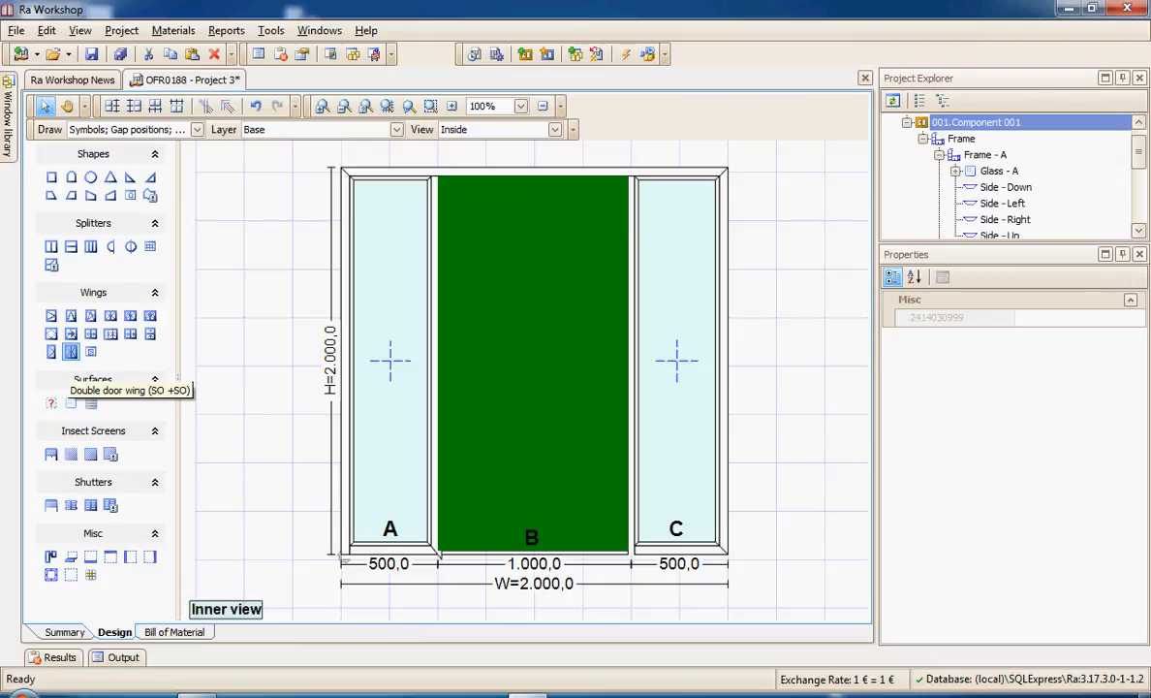
{"action": "left_click", "coordinate": [961, 137]}
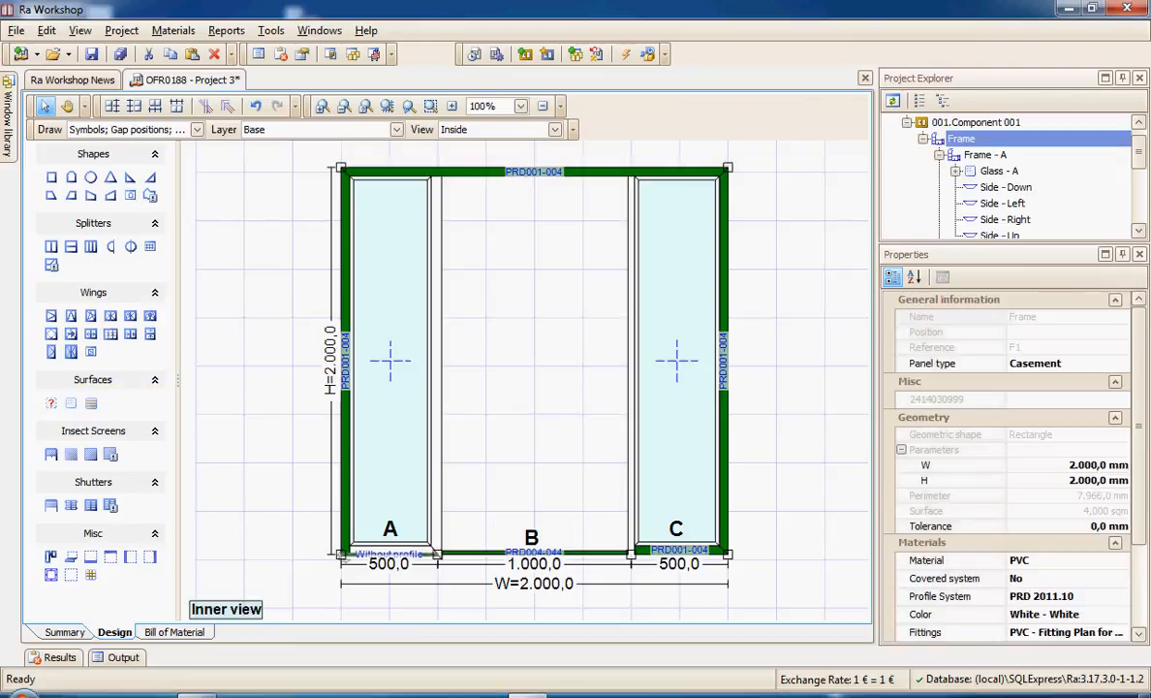